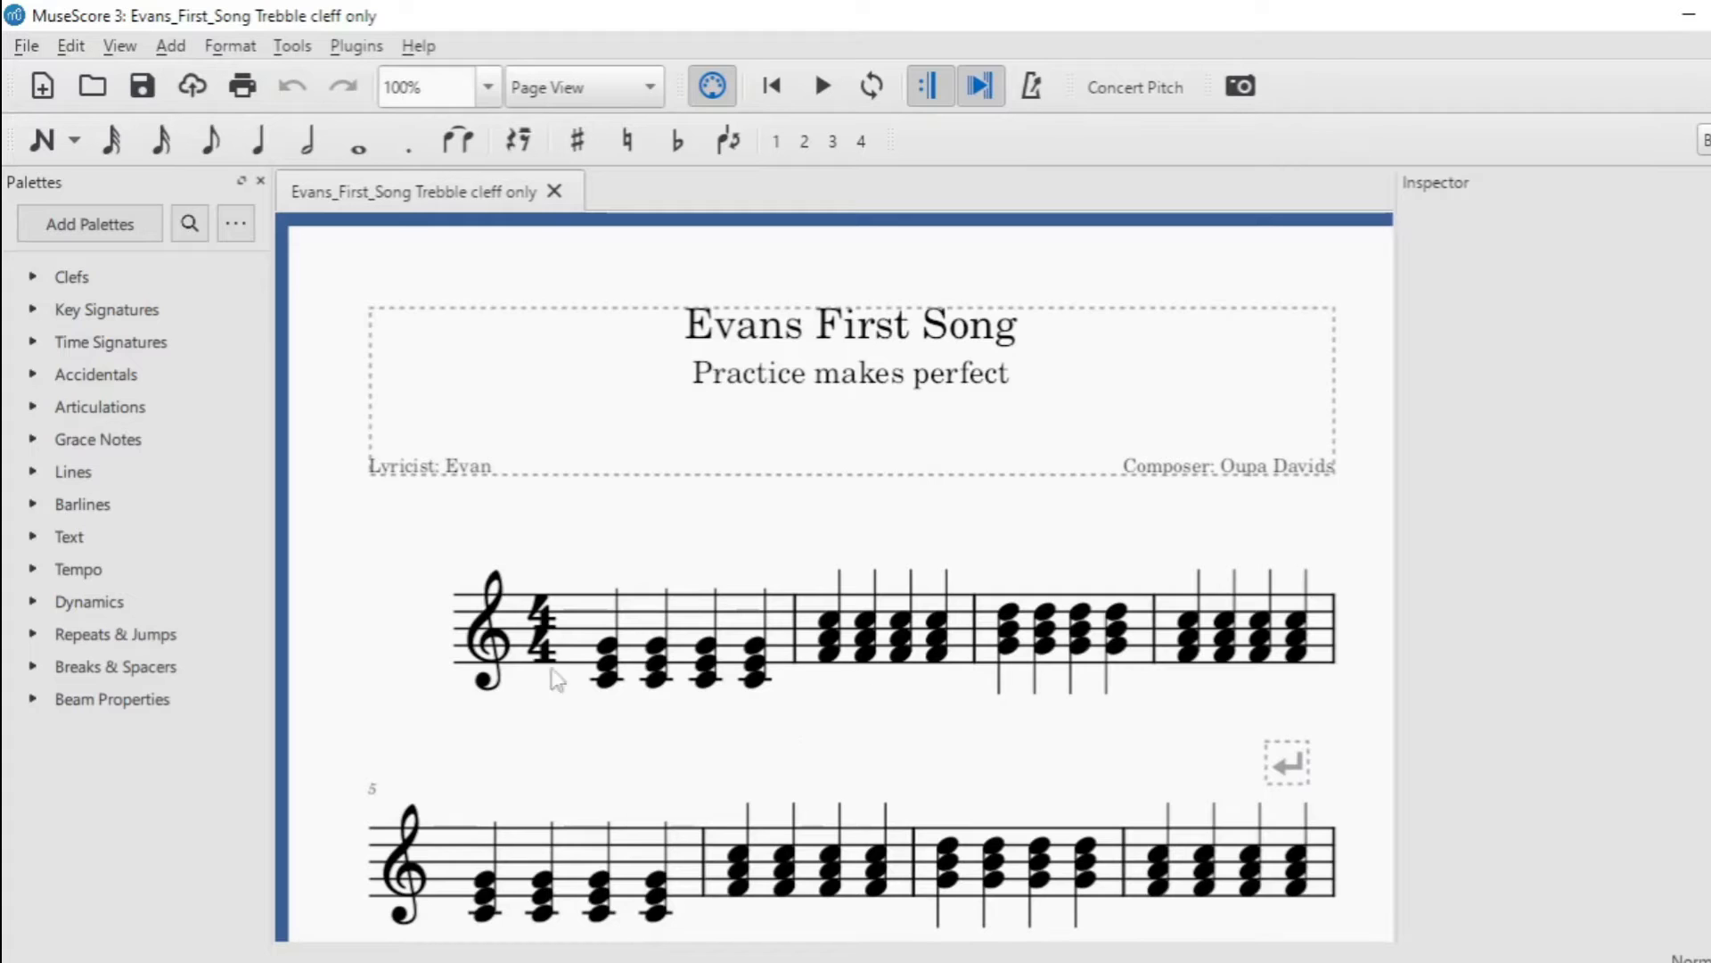
mouse_move(654, 627)
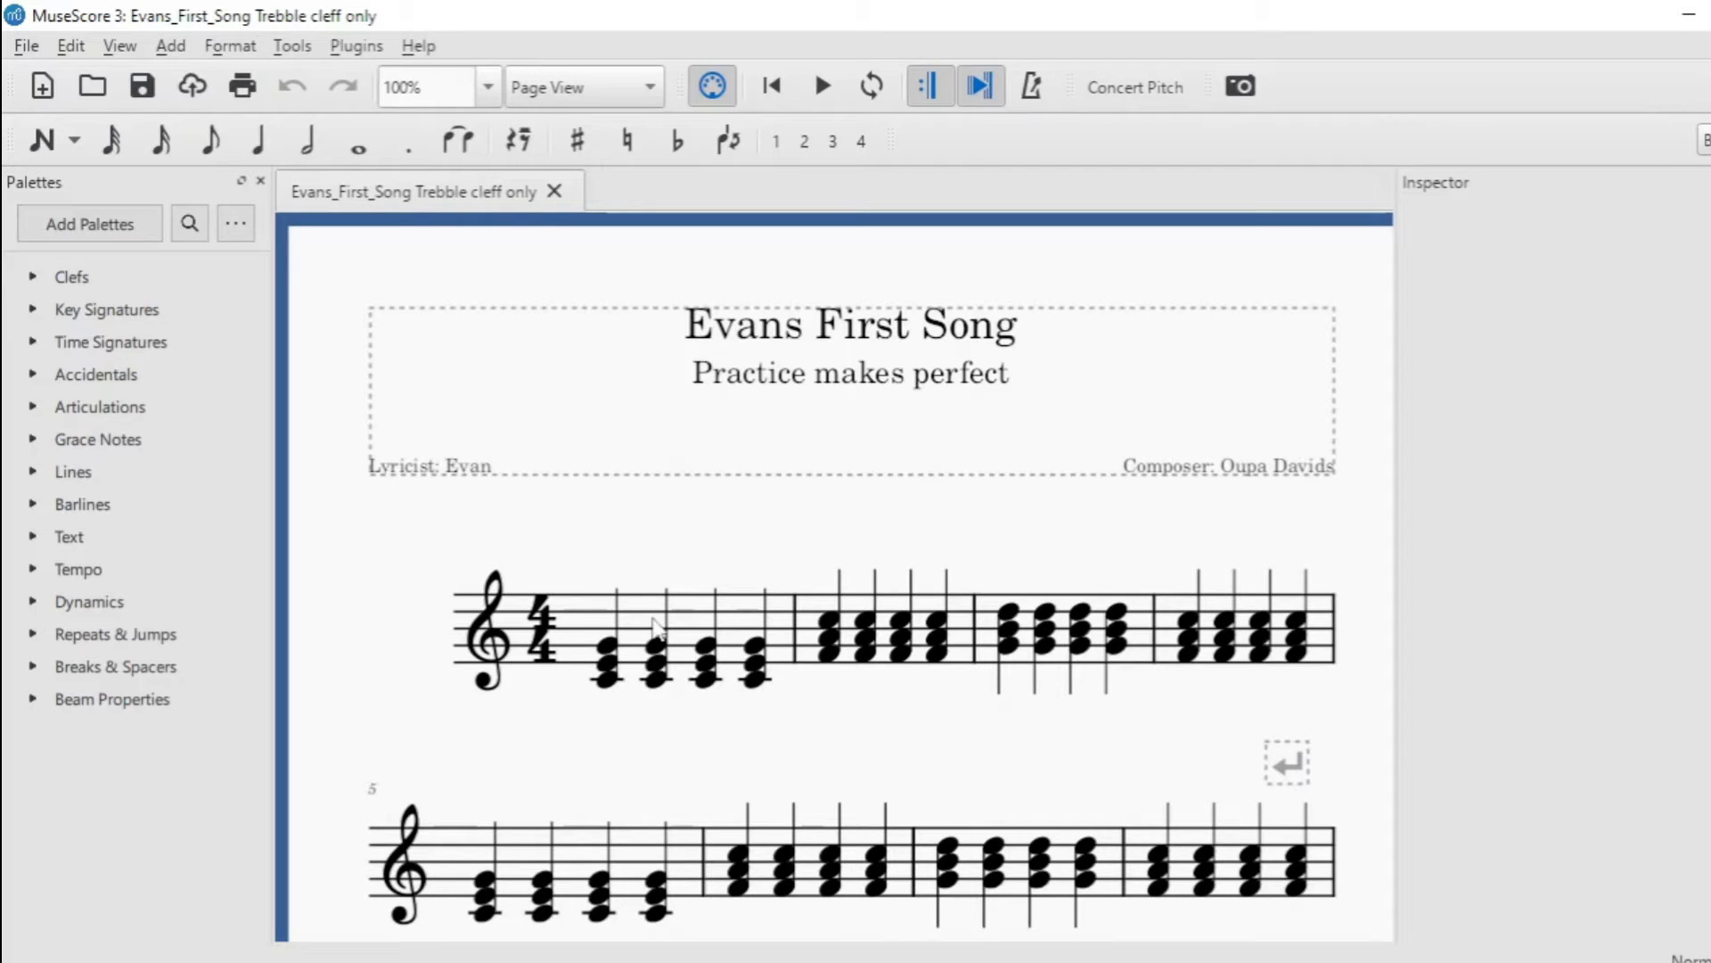
mouse_move(824, 633)
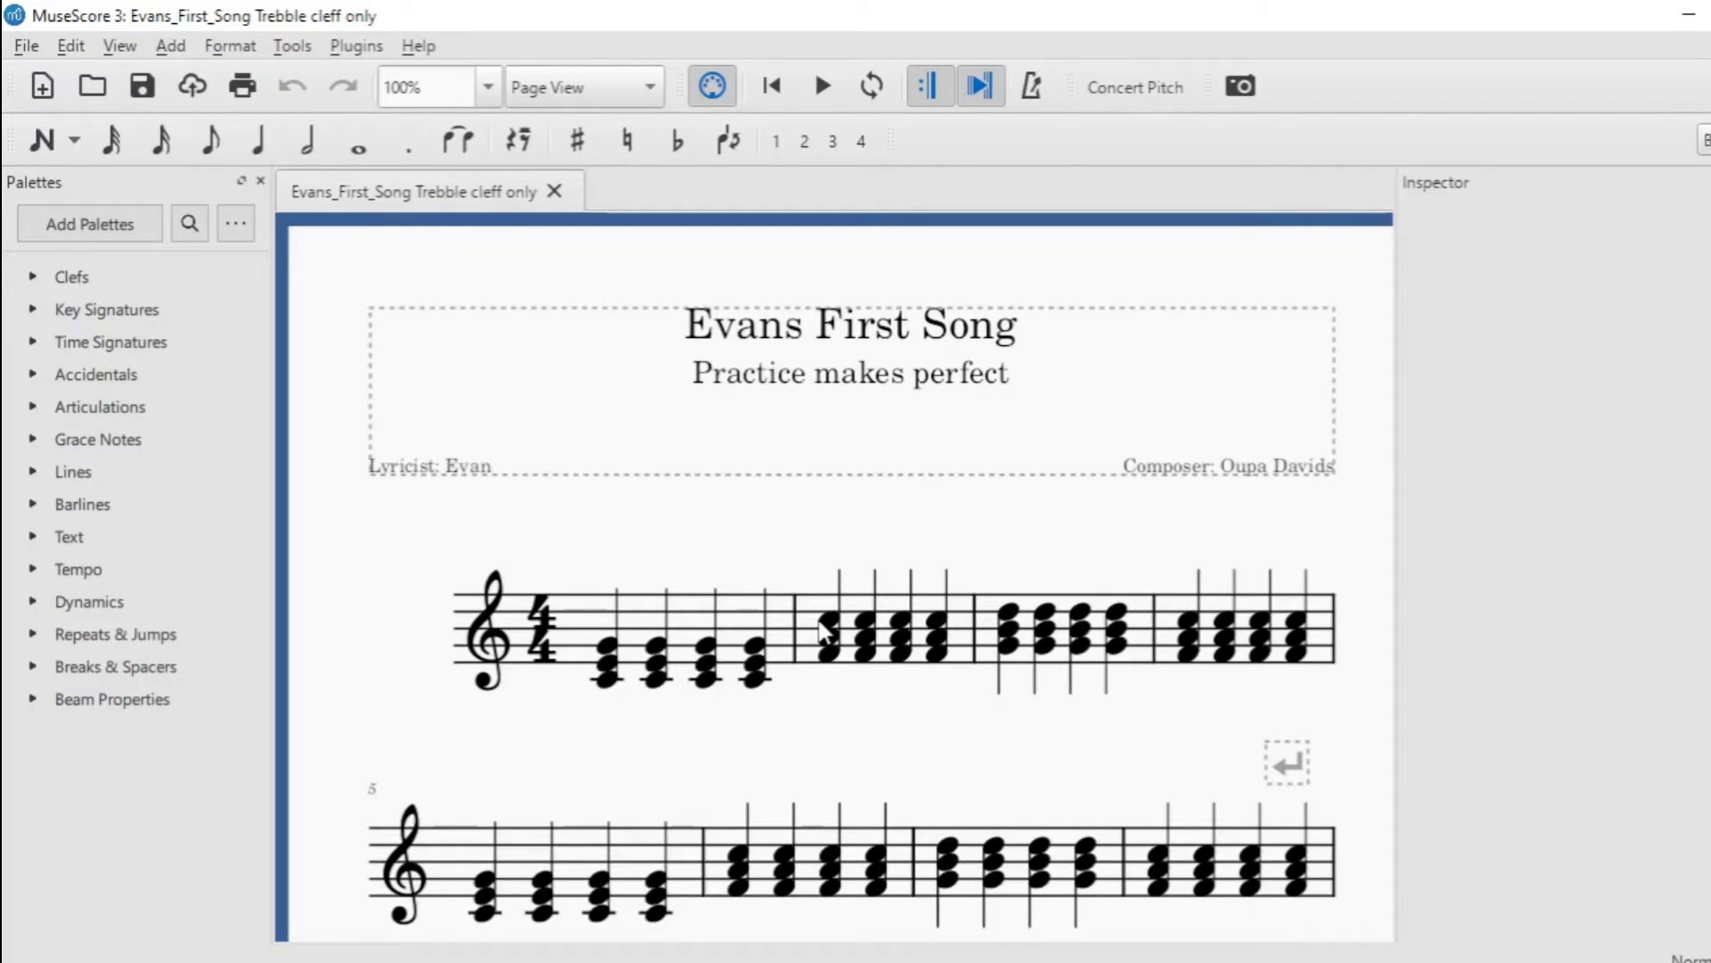
mouse_move(61, 139)
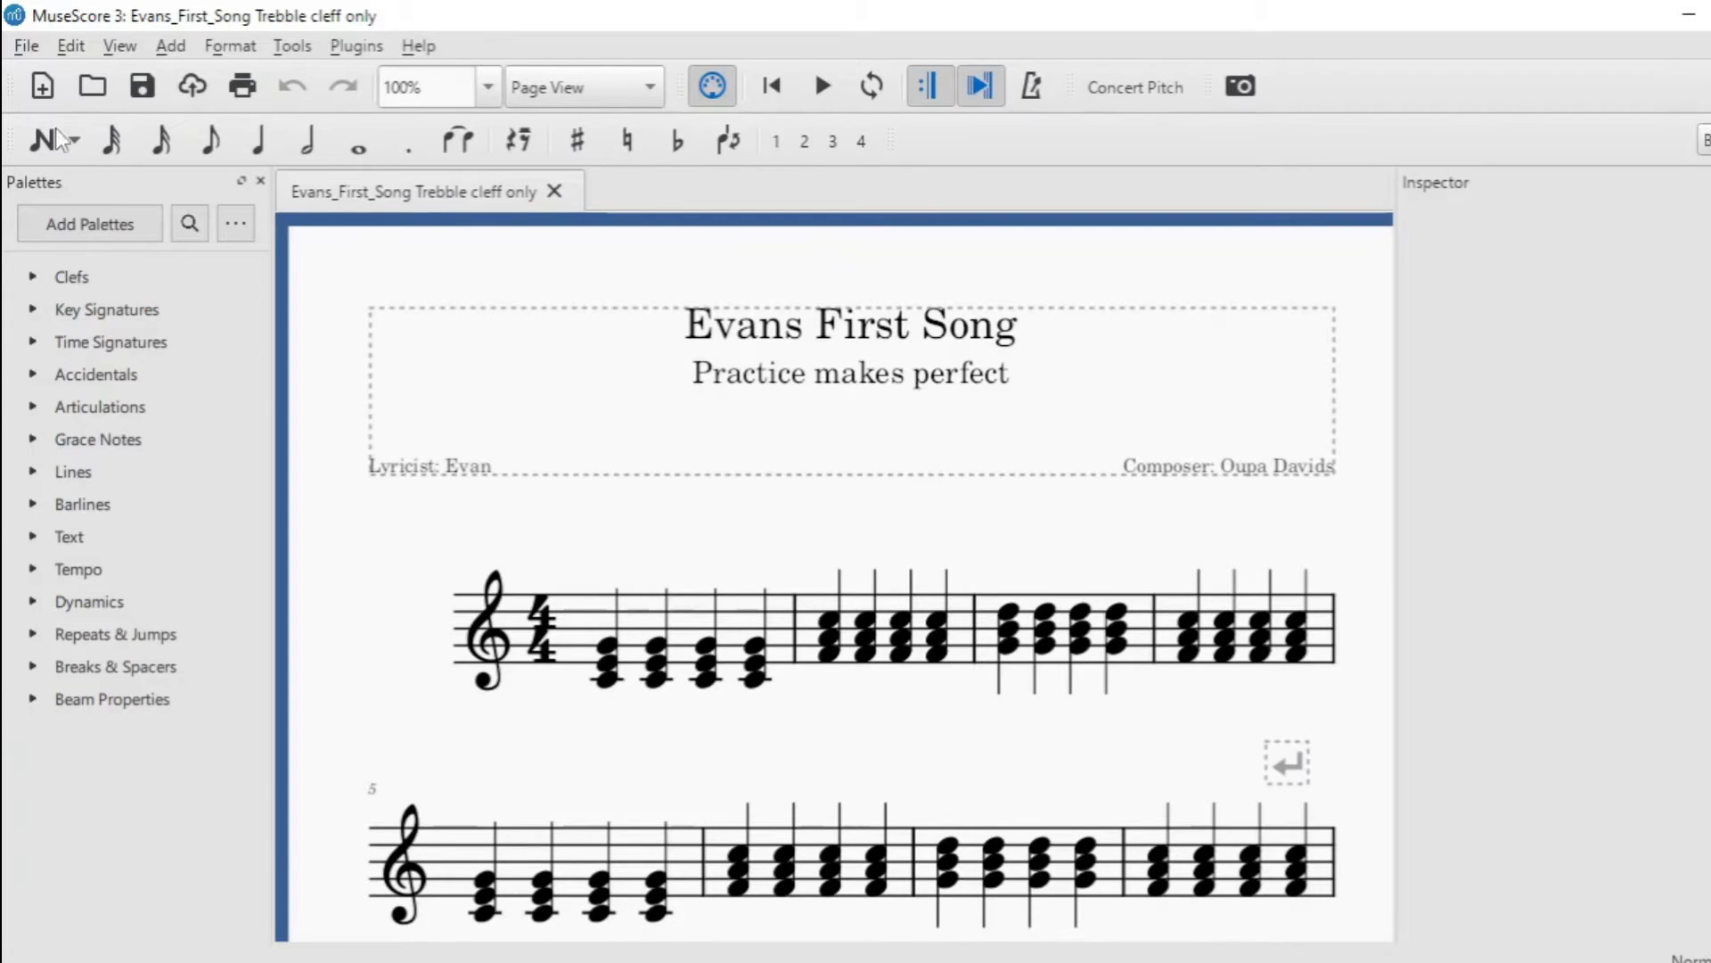
Show the Edit menu's editing commands for the 'Evans First Song' score
left_click(70, 47)
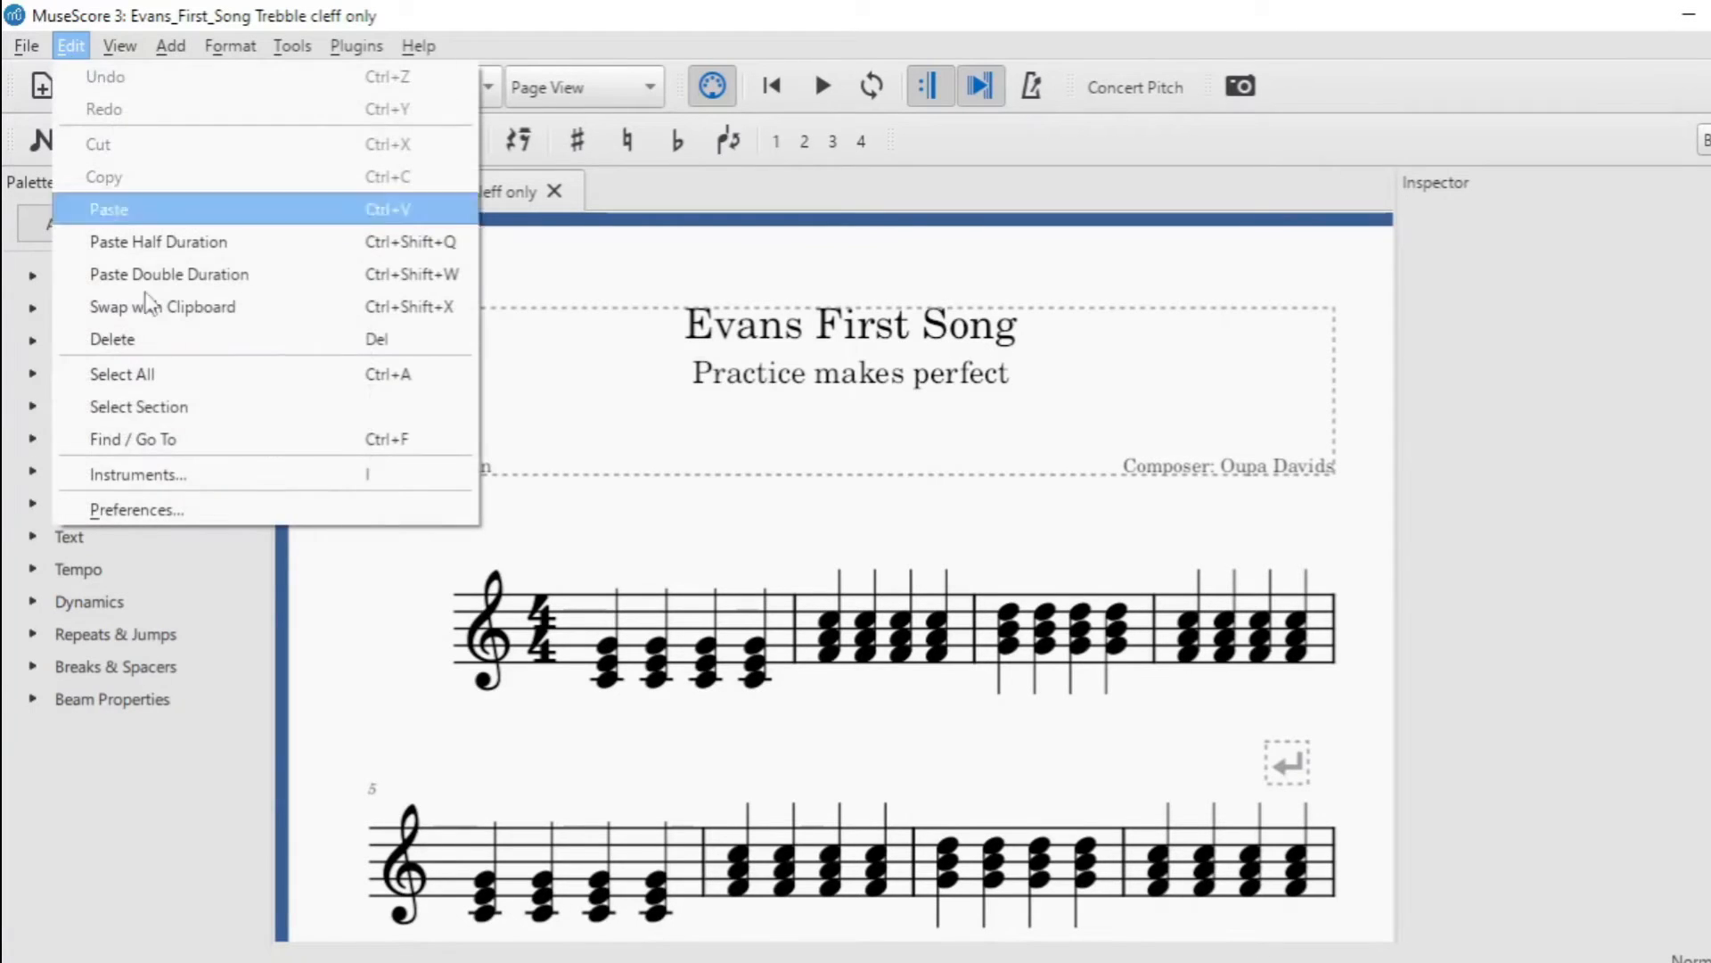
mouse_move(162, 474)
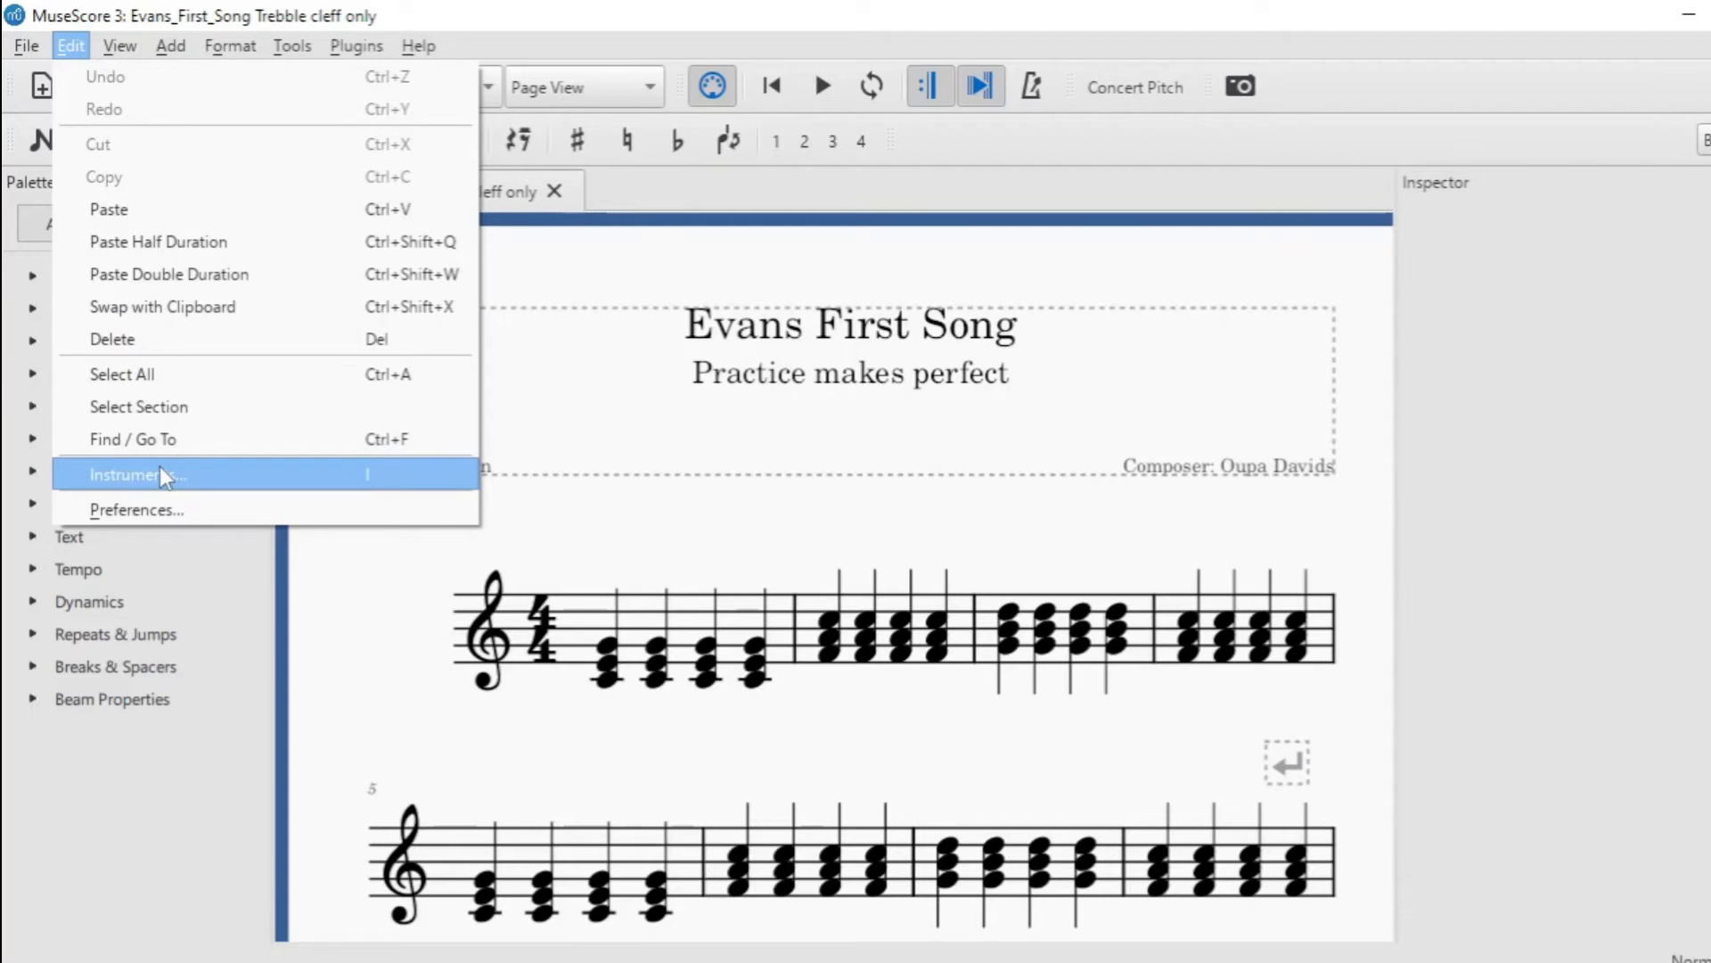
Bring up the Instruments dialog listing the piano's single treble-clef stave
left_click(135, 474)
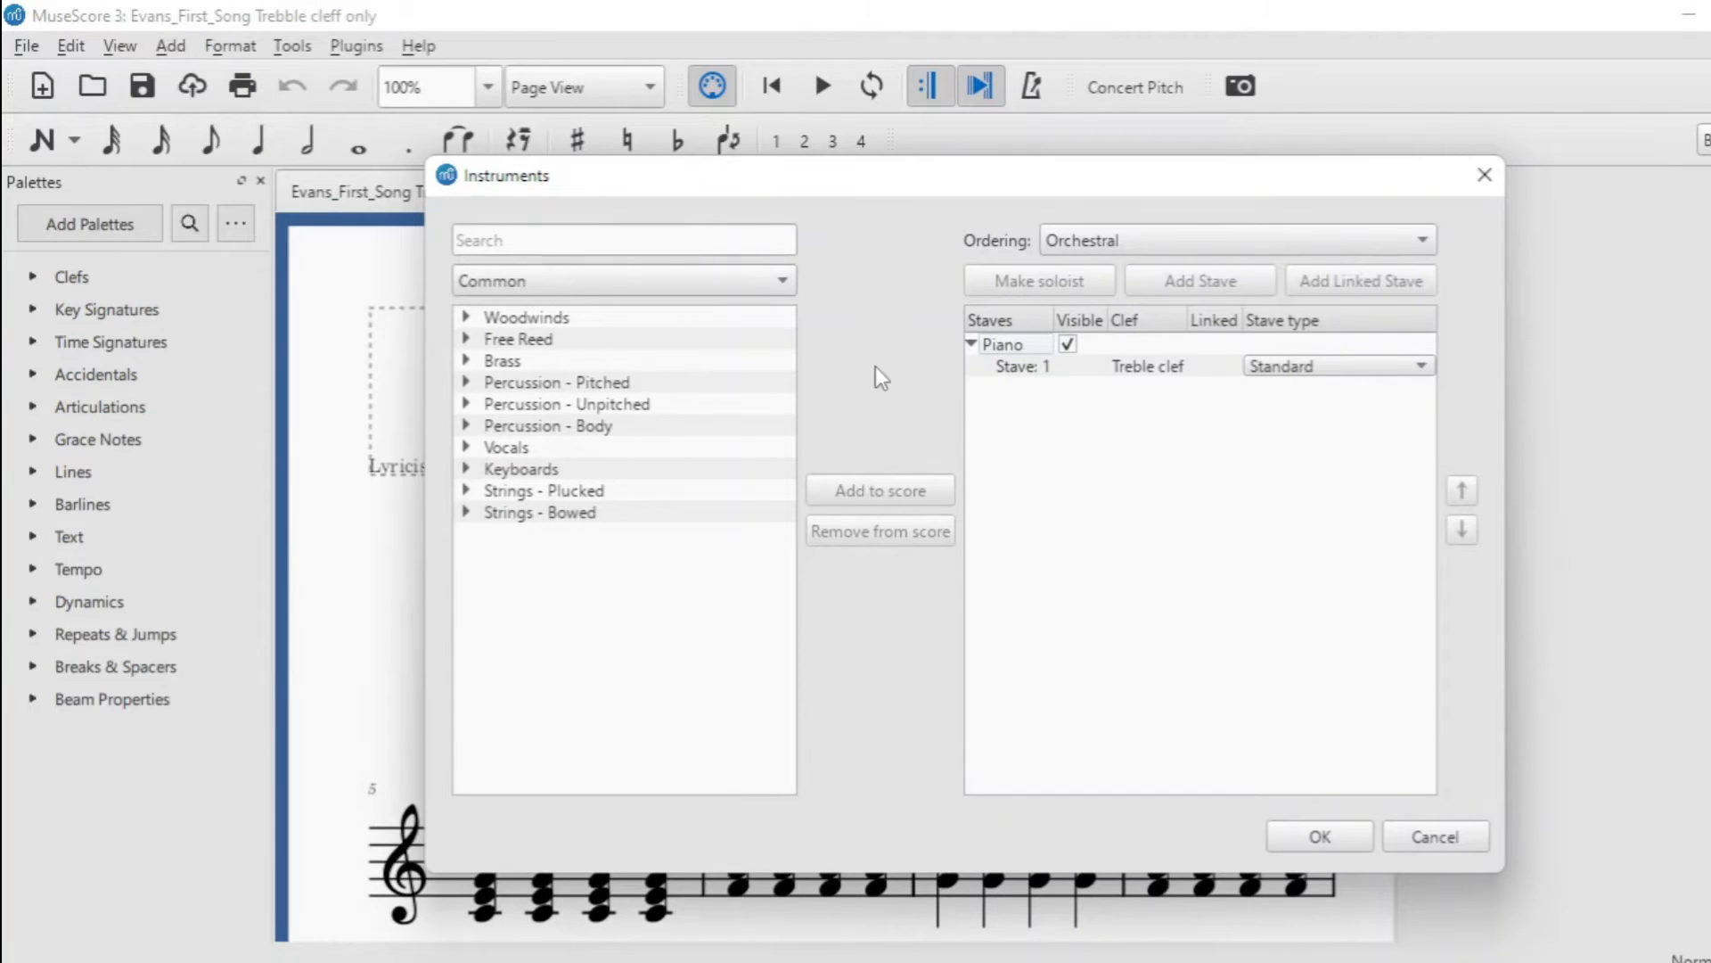
mouse_move(1147, 474)
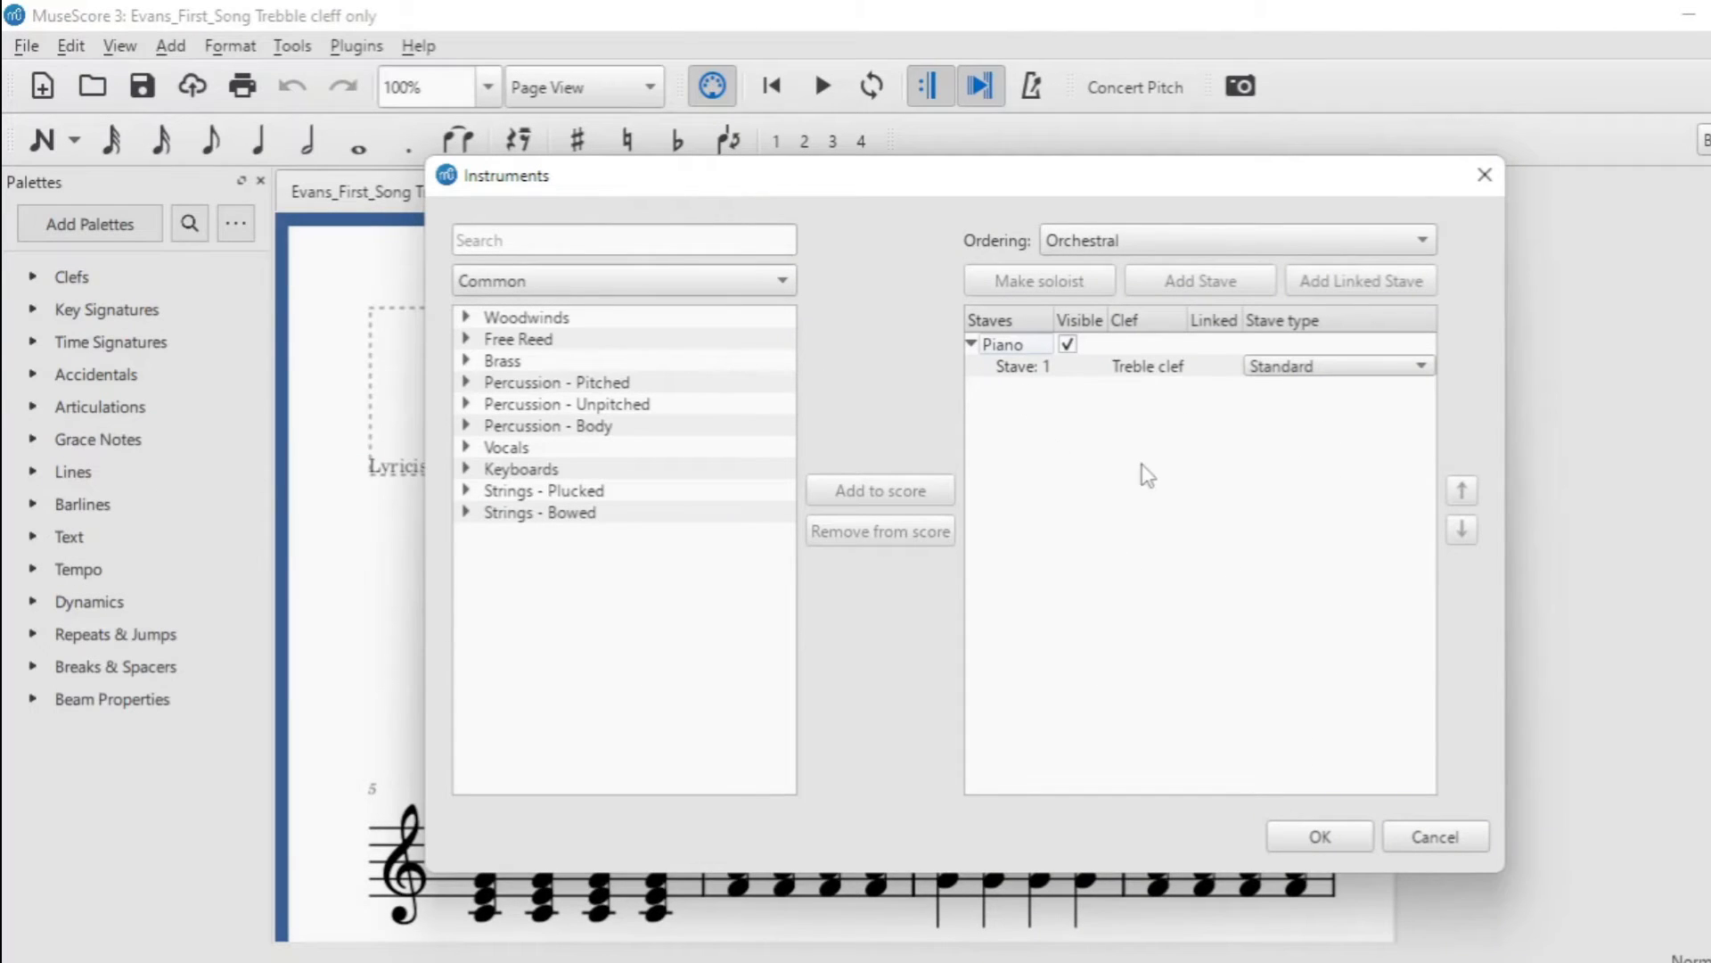
mouse_move(1218, 379)
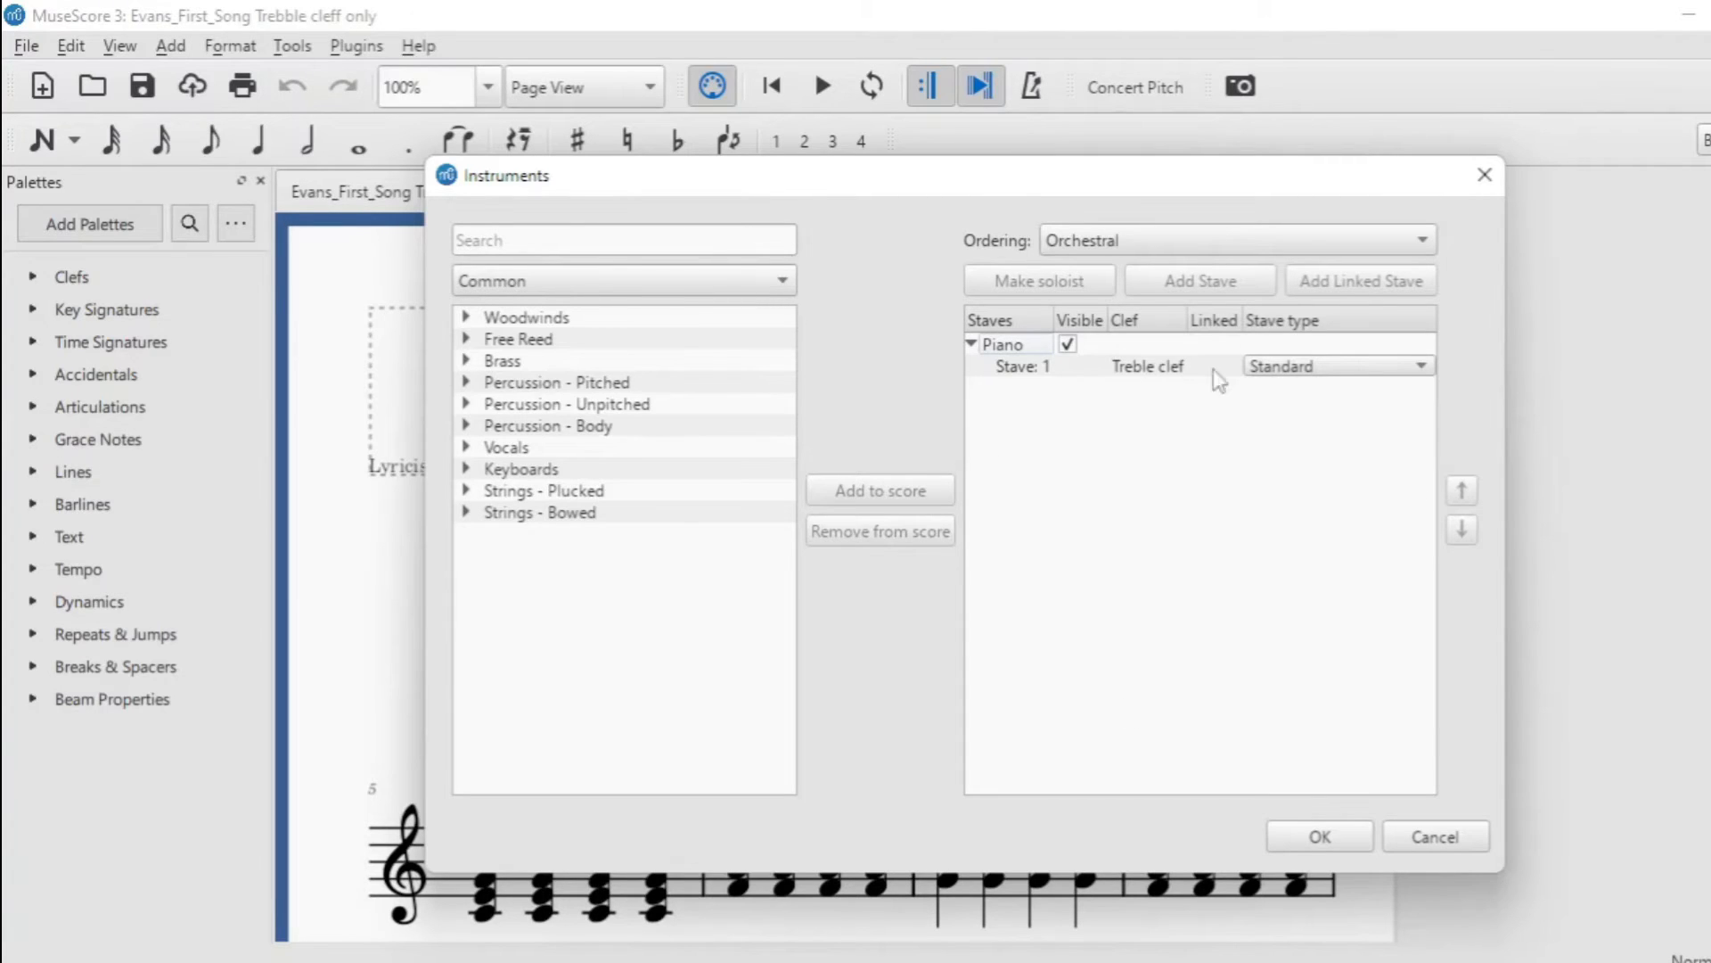
mouse_move(1125, 504)
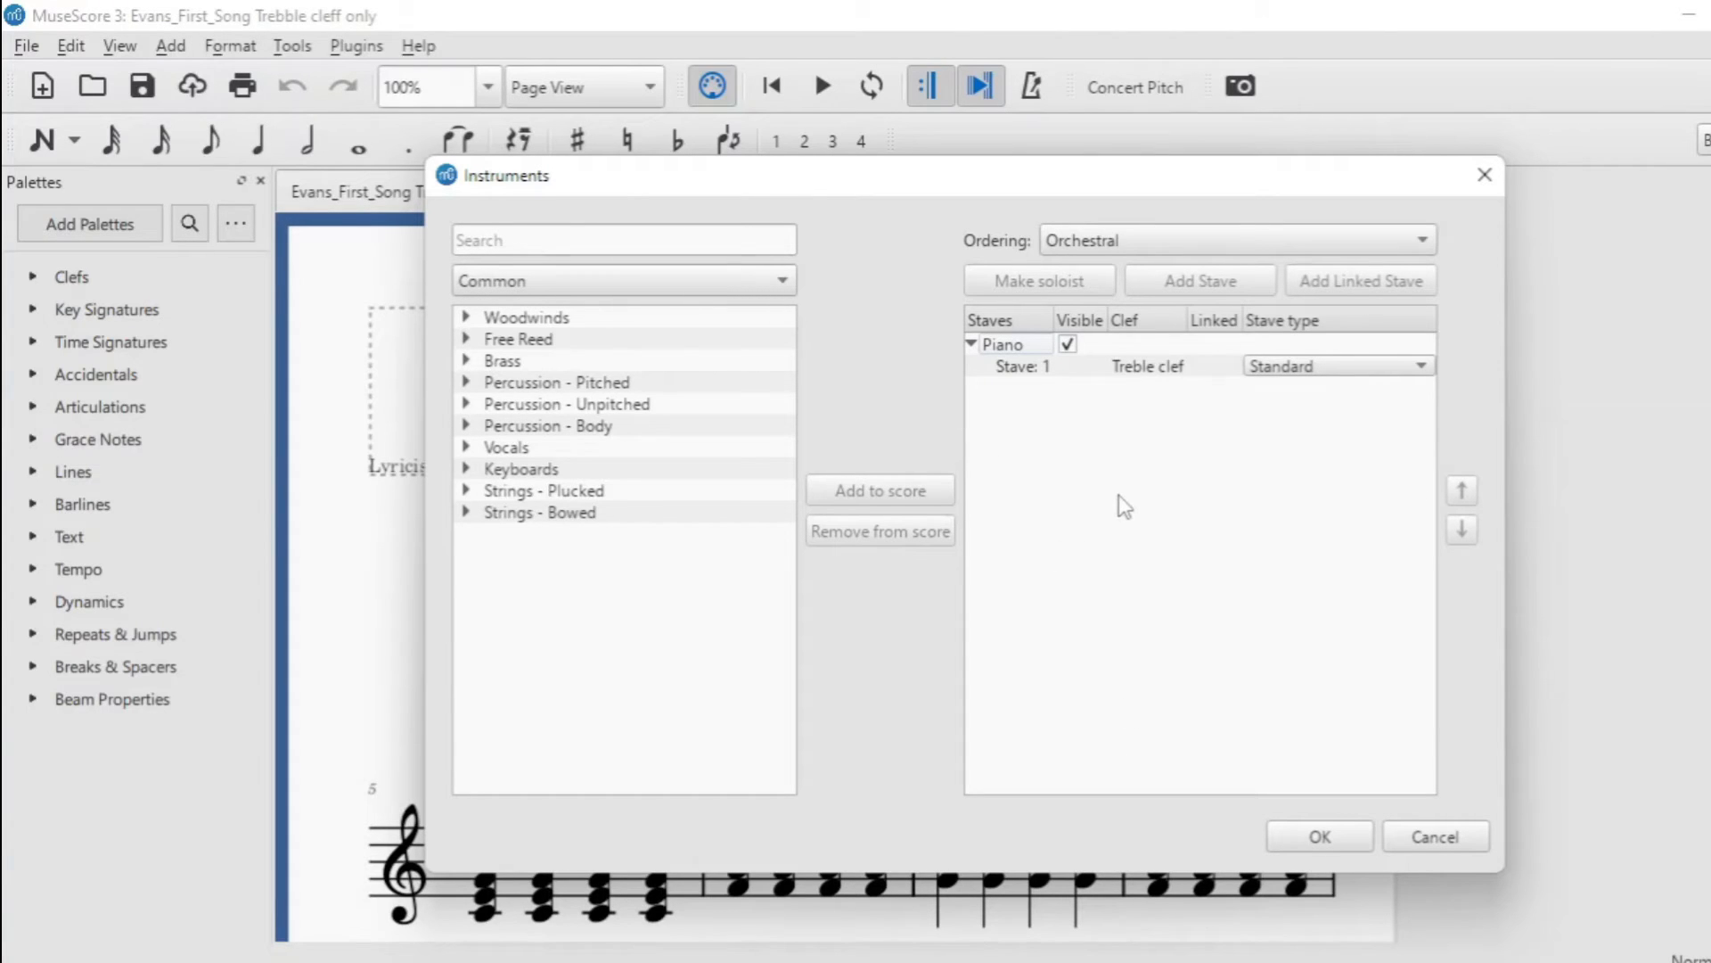
mouse_move(1109, 381)
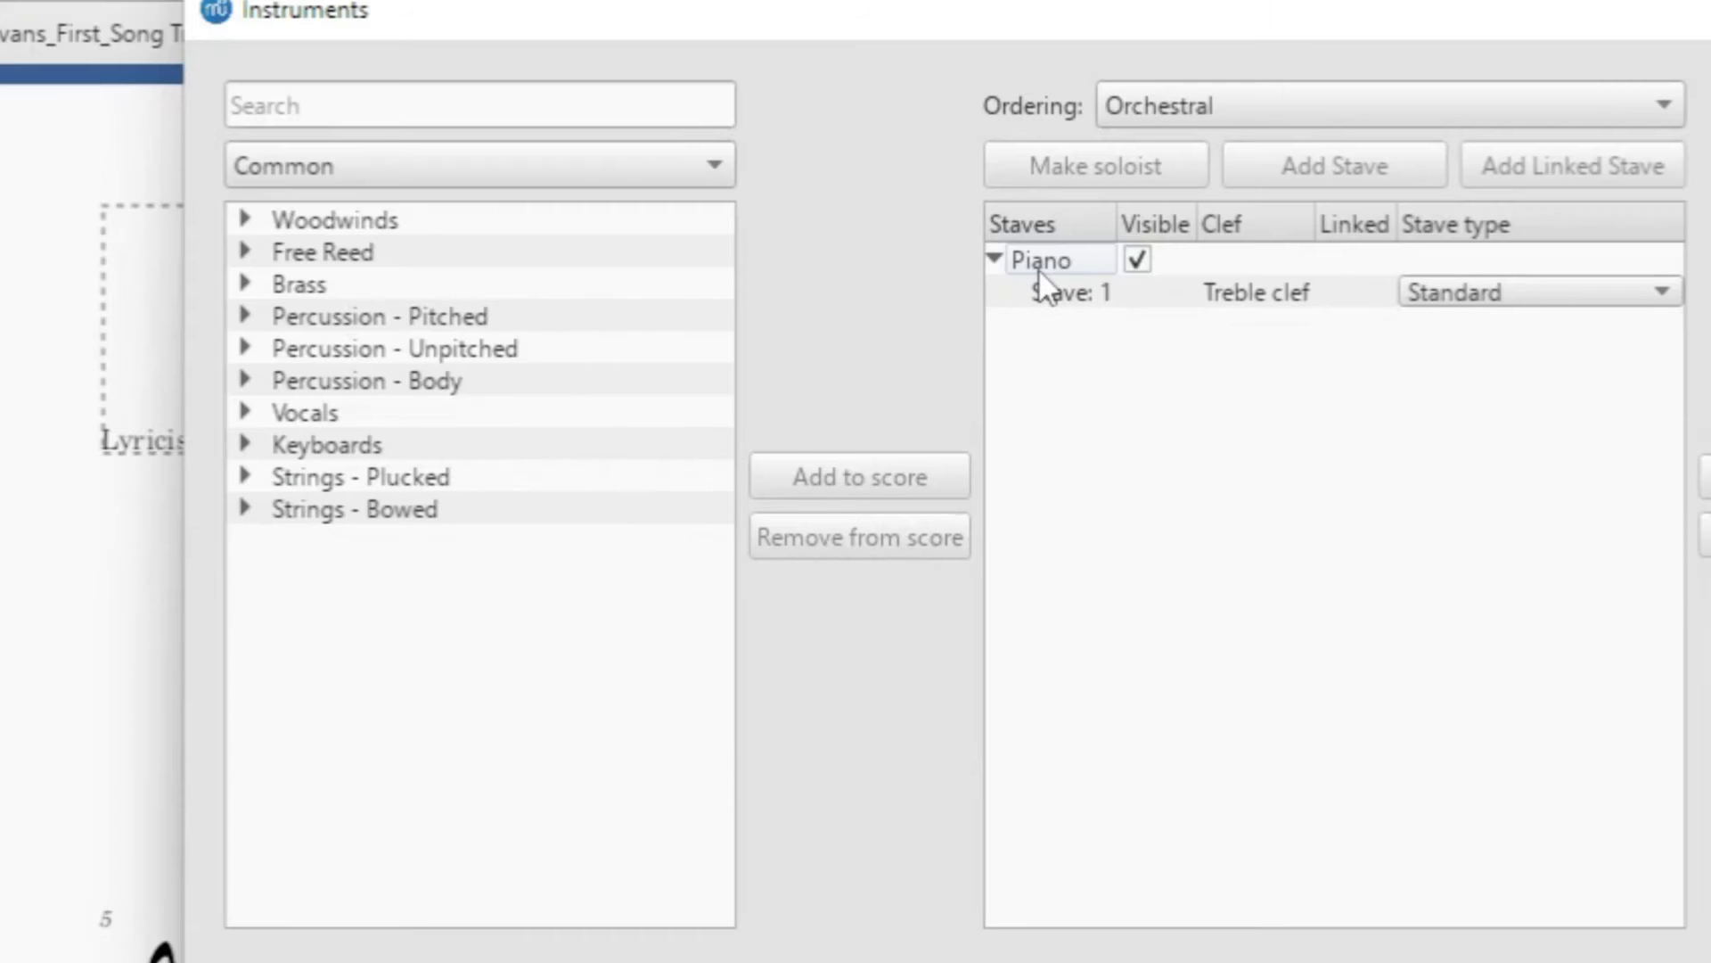
mouse_move(1093, 274)
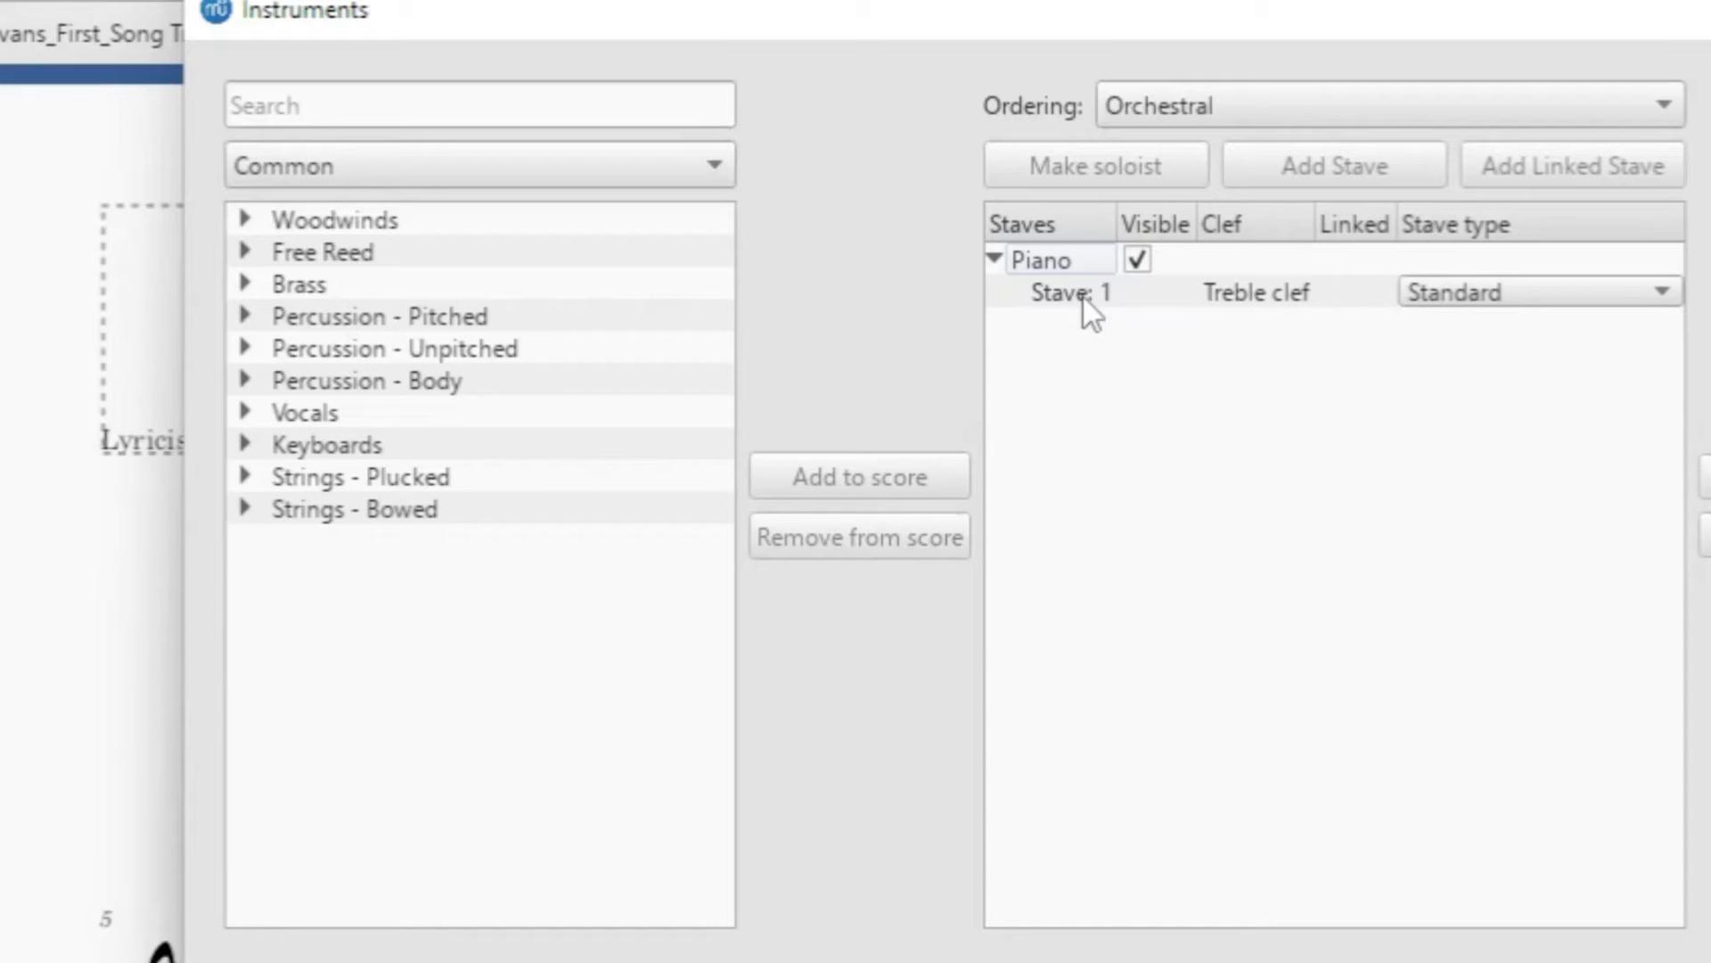
left_click(1070, 291)
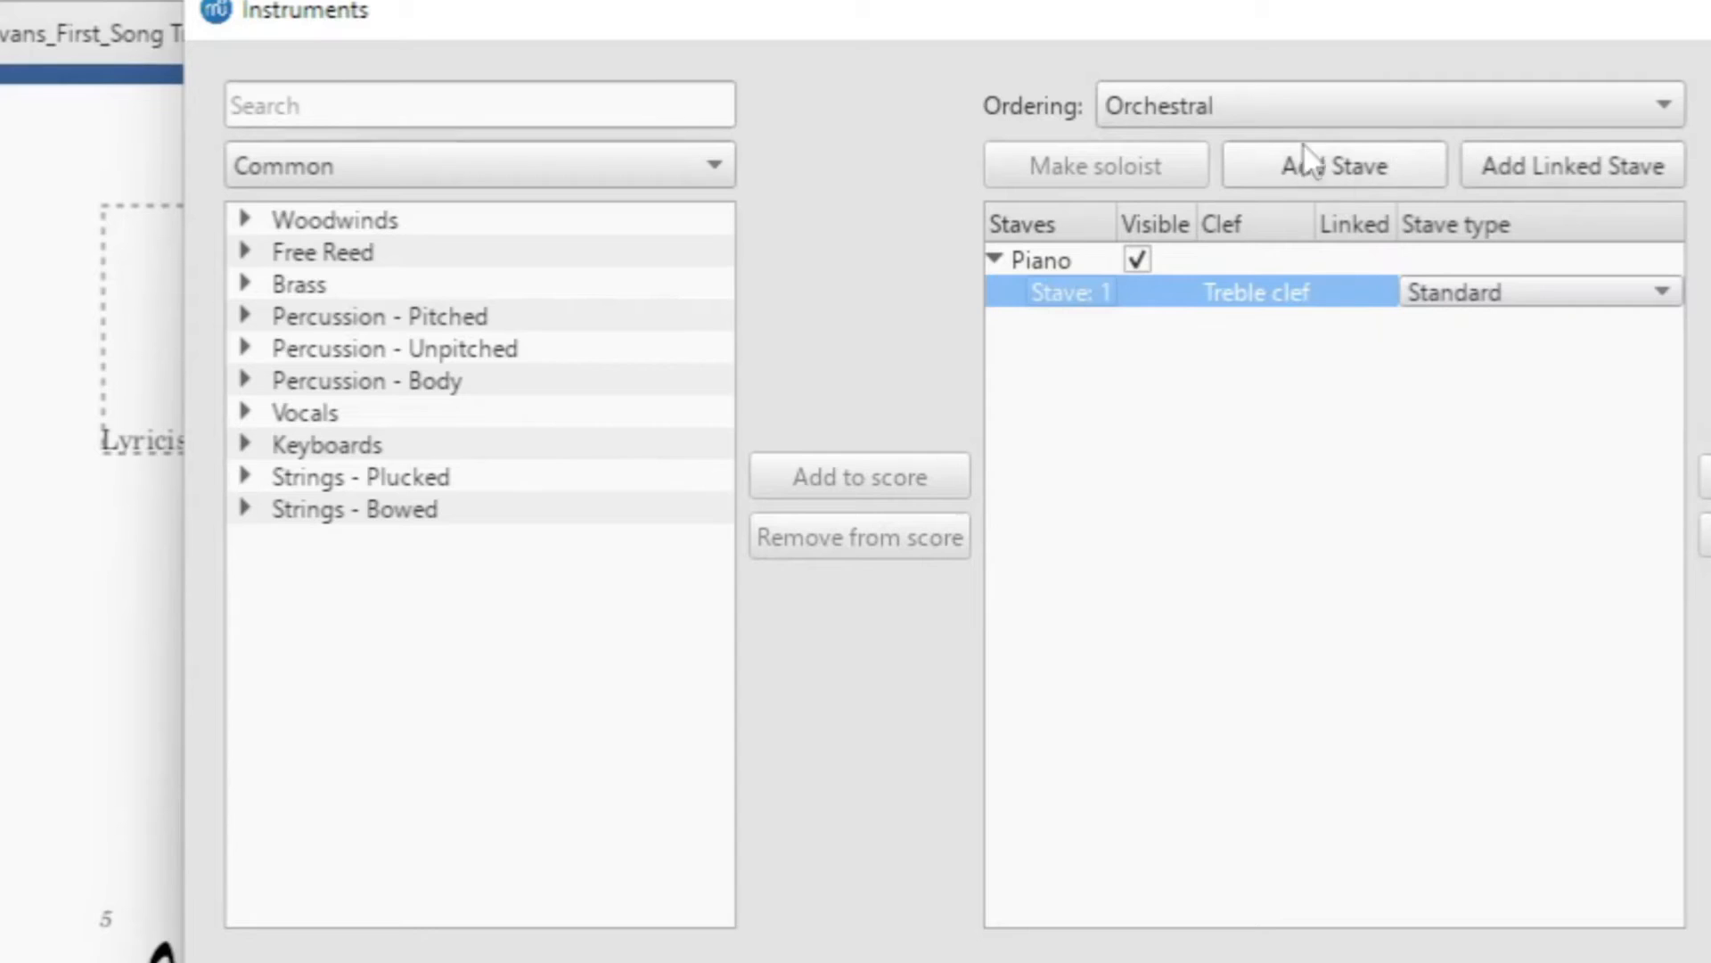
mouse_move(1419, 164)
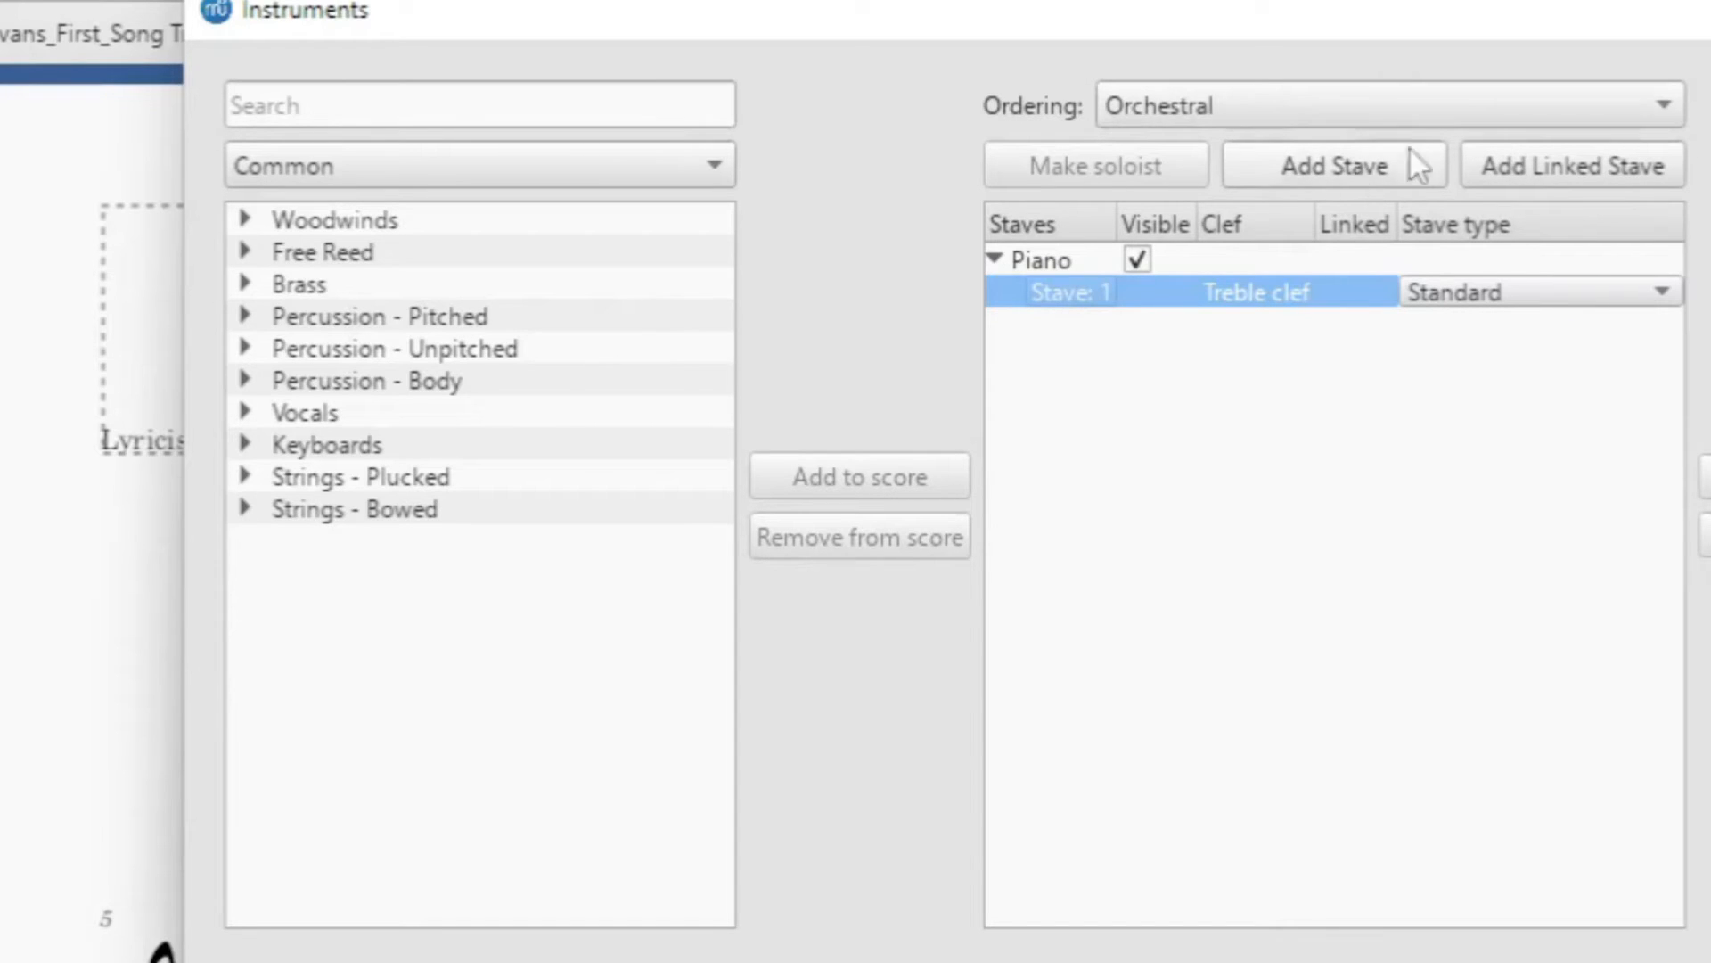
mouse_move(1207, 305)
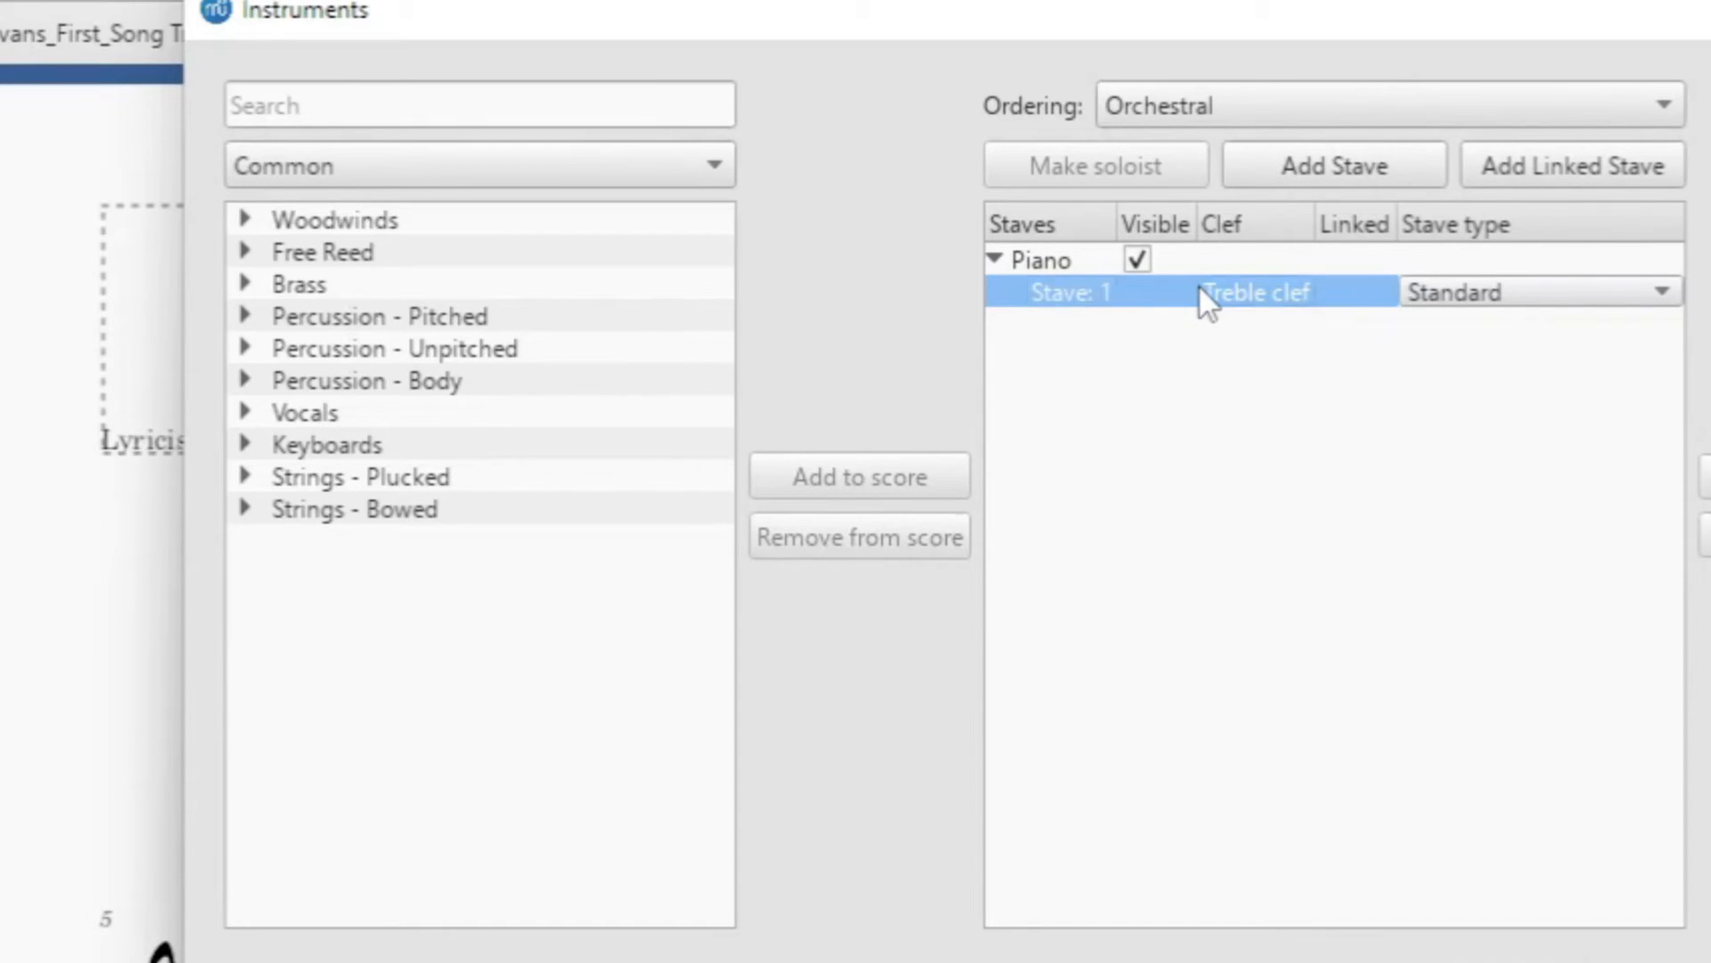
left_click(1039, 258)
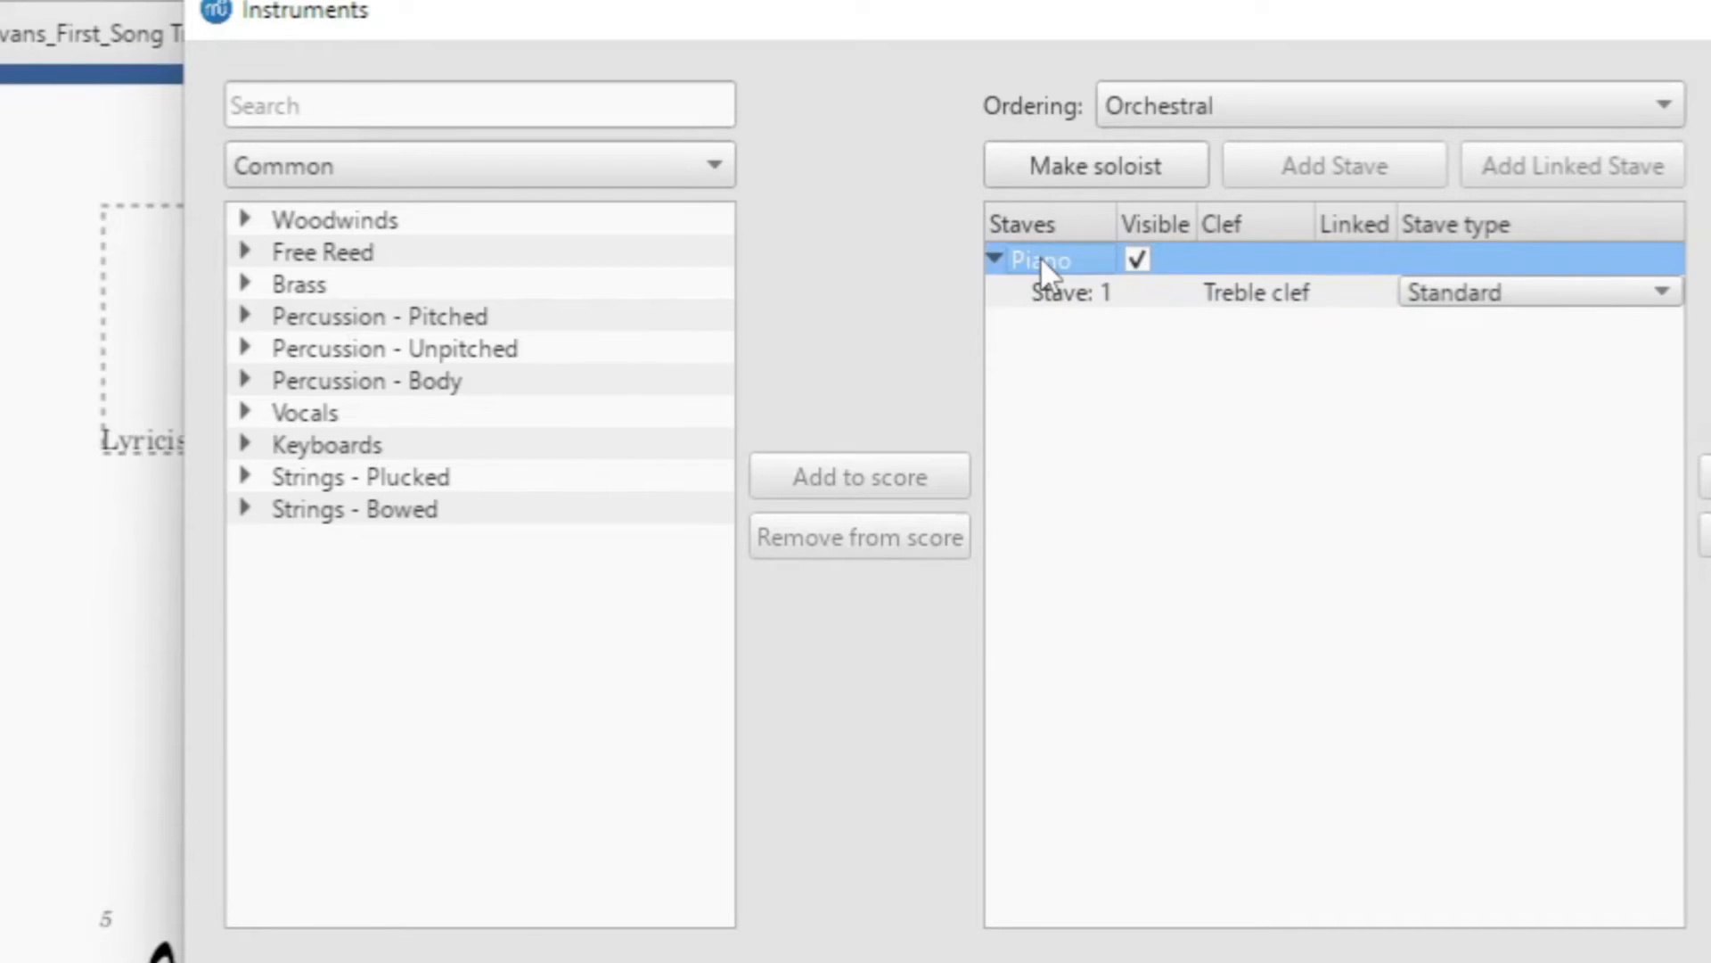
mouse_move(1414, 175)
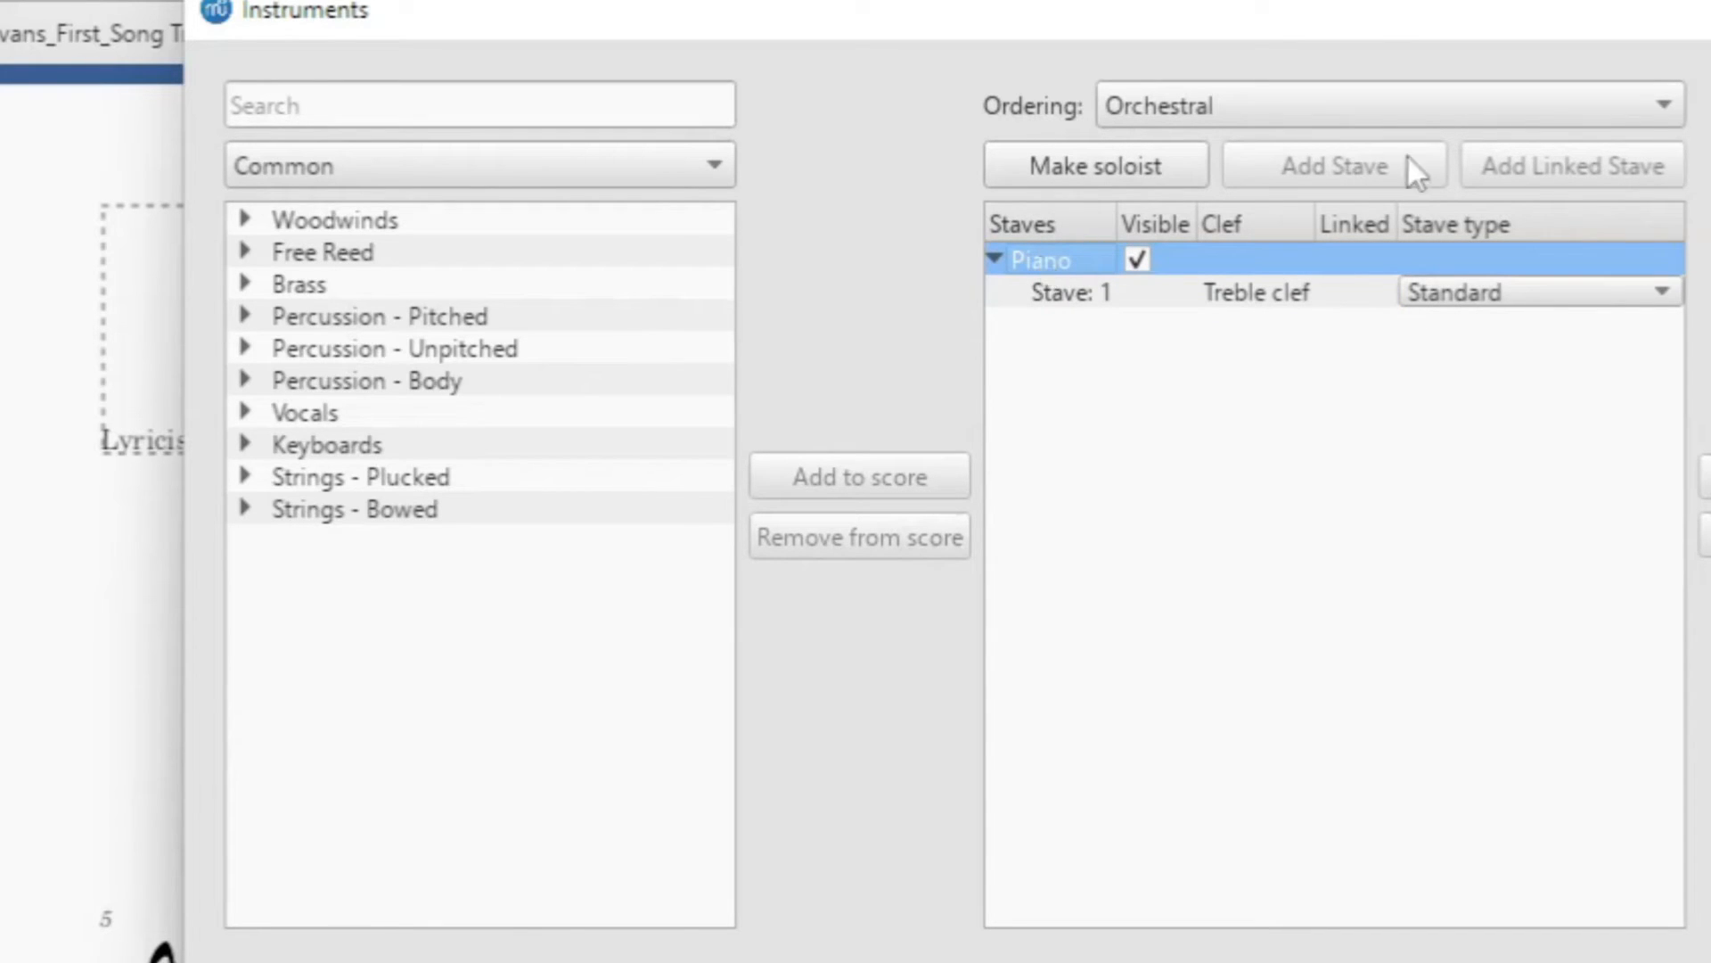
mouse_move(1461, 202)
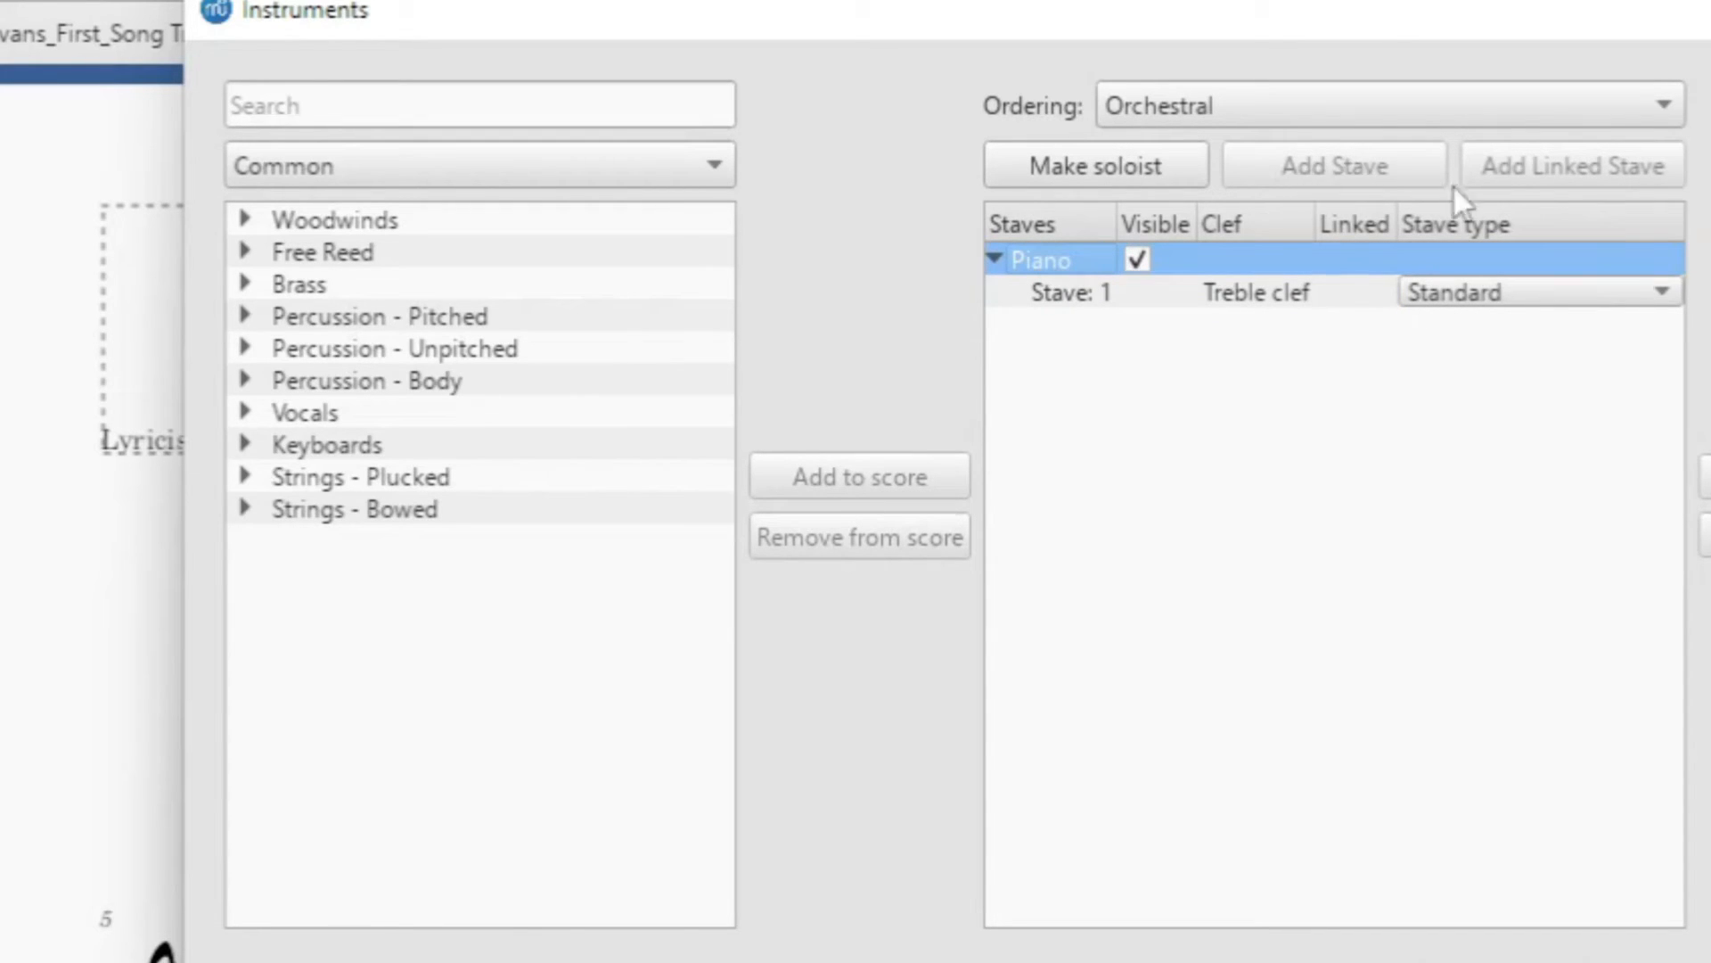
mouse_move(1266, 328)
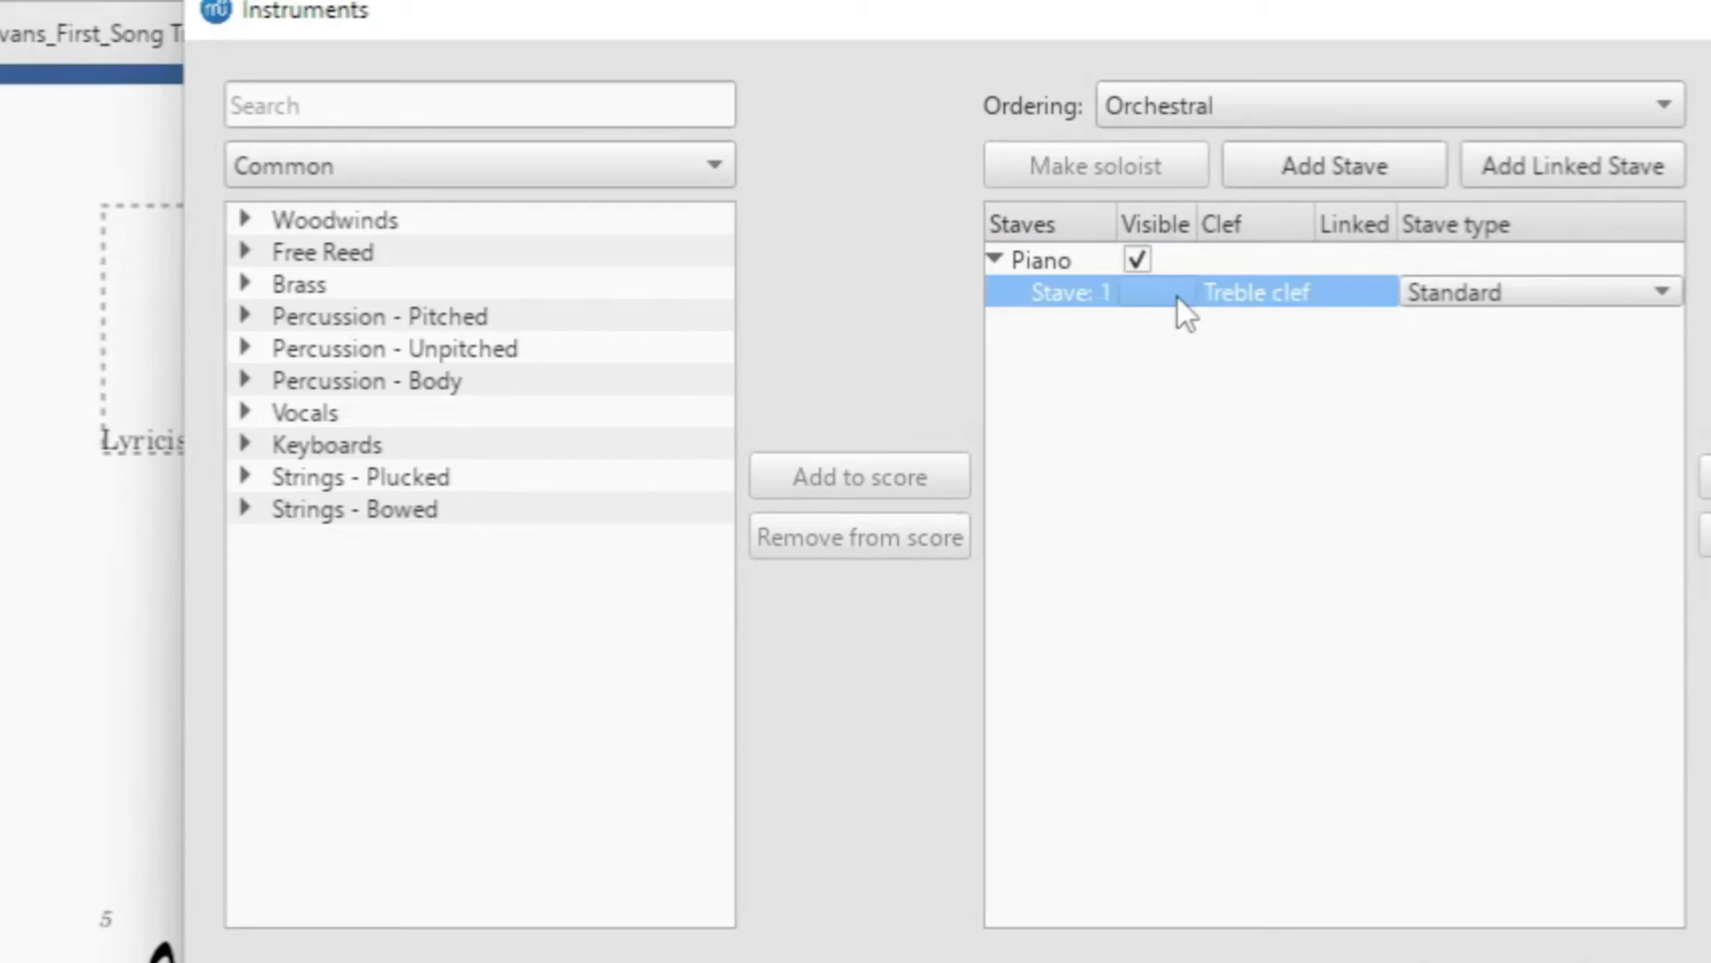
mouse_move(1448, 196)
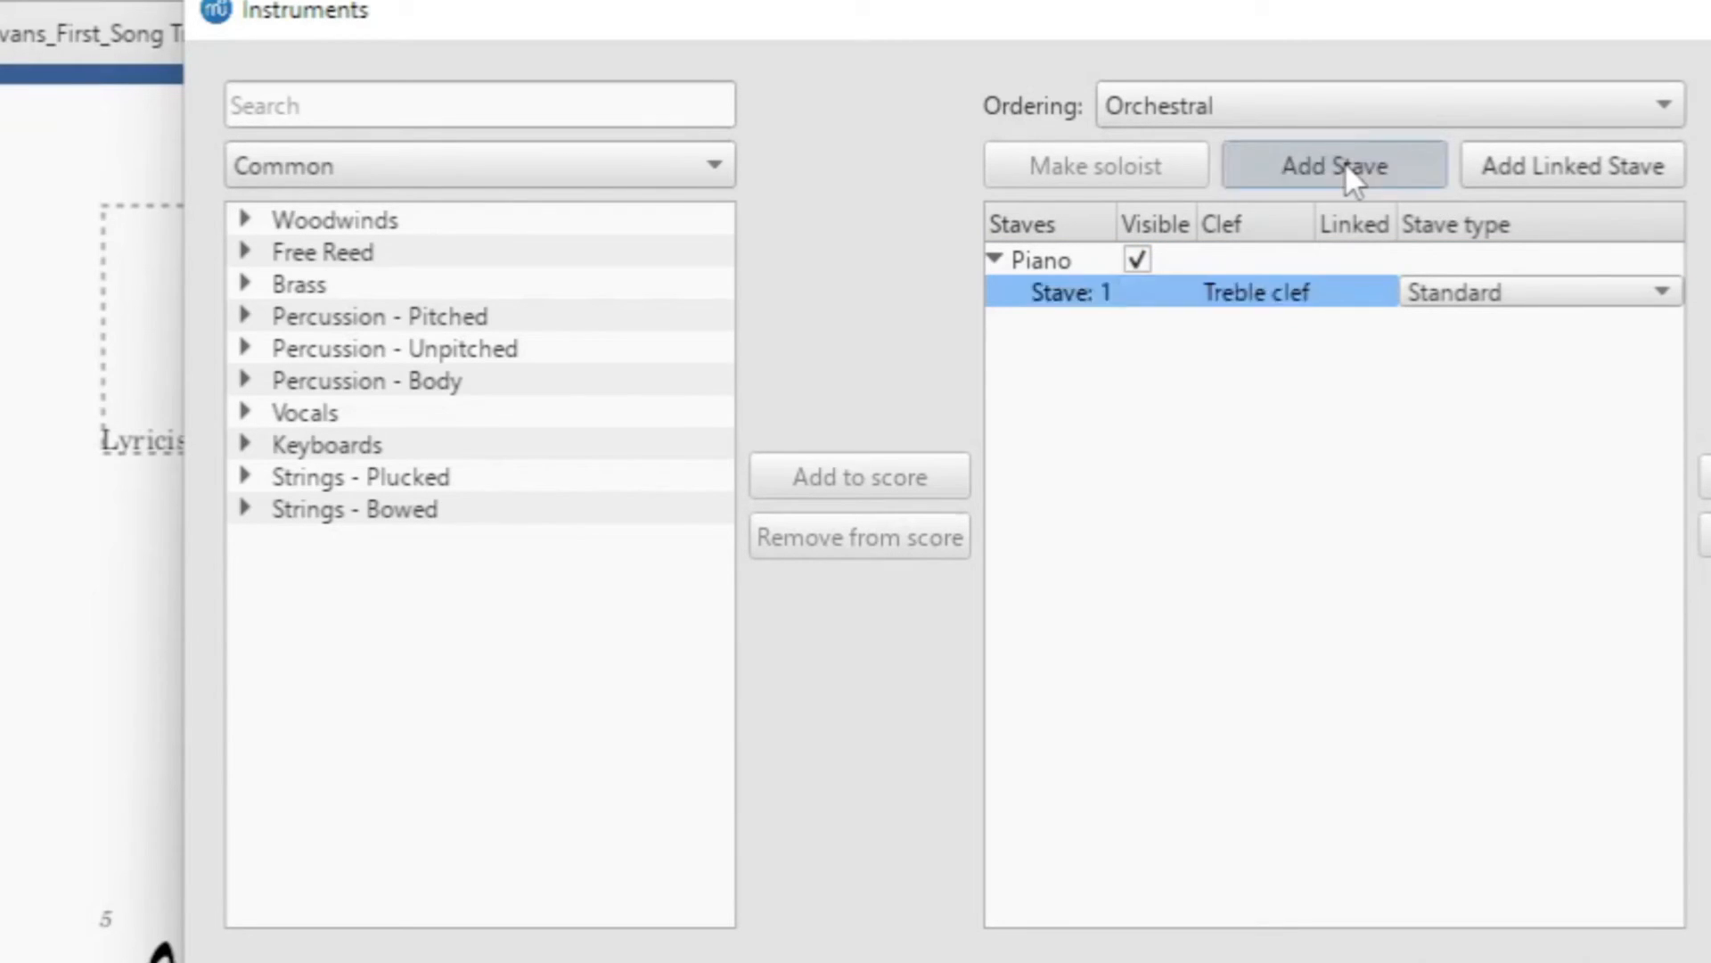
Add Stave 2 in bass clef below the piano's treble-clef Stave 1
left_click(1332, 164)
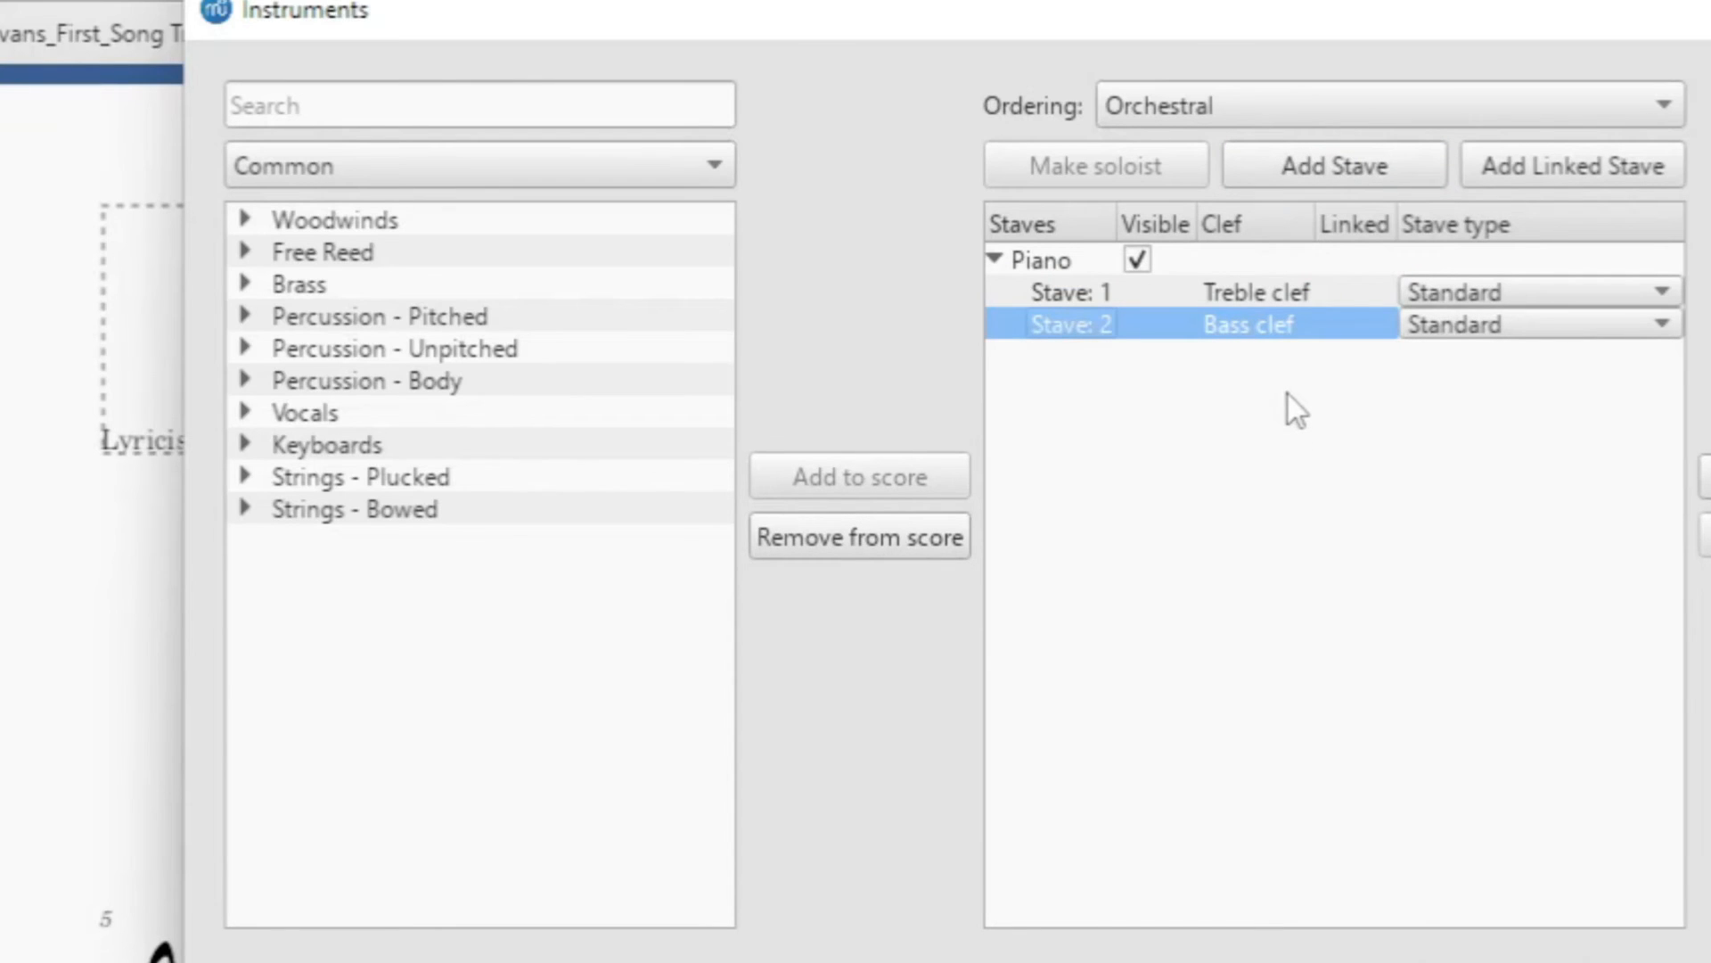
mouse_move(1368, 369)
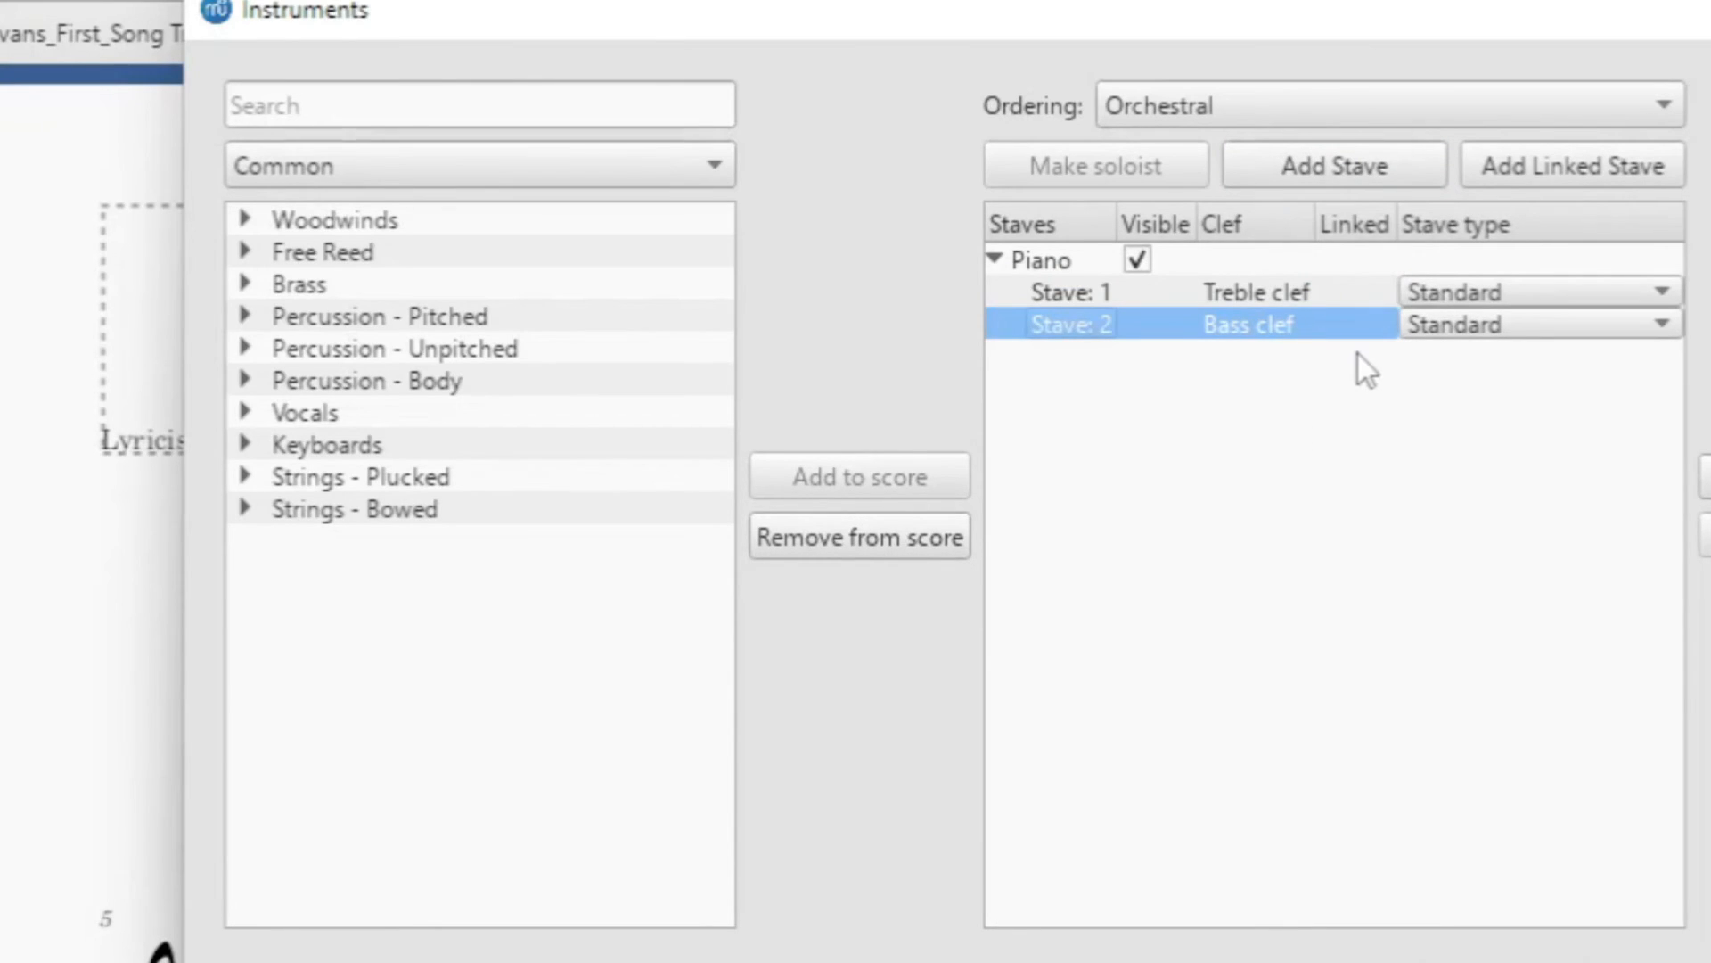
mouse_move(1256, 339)
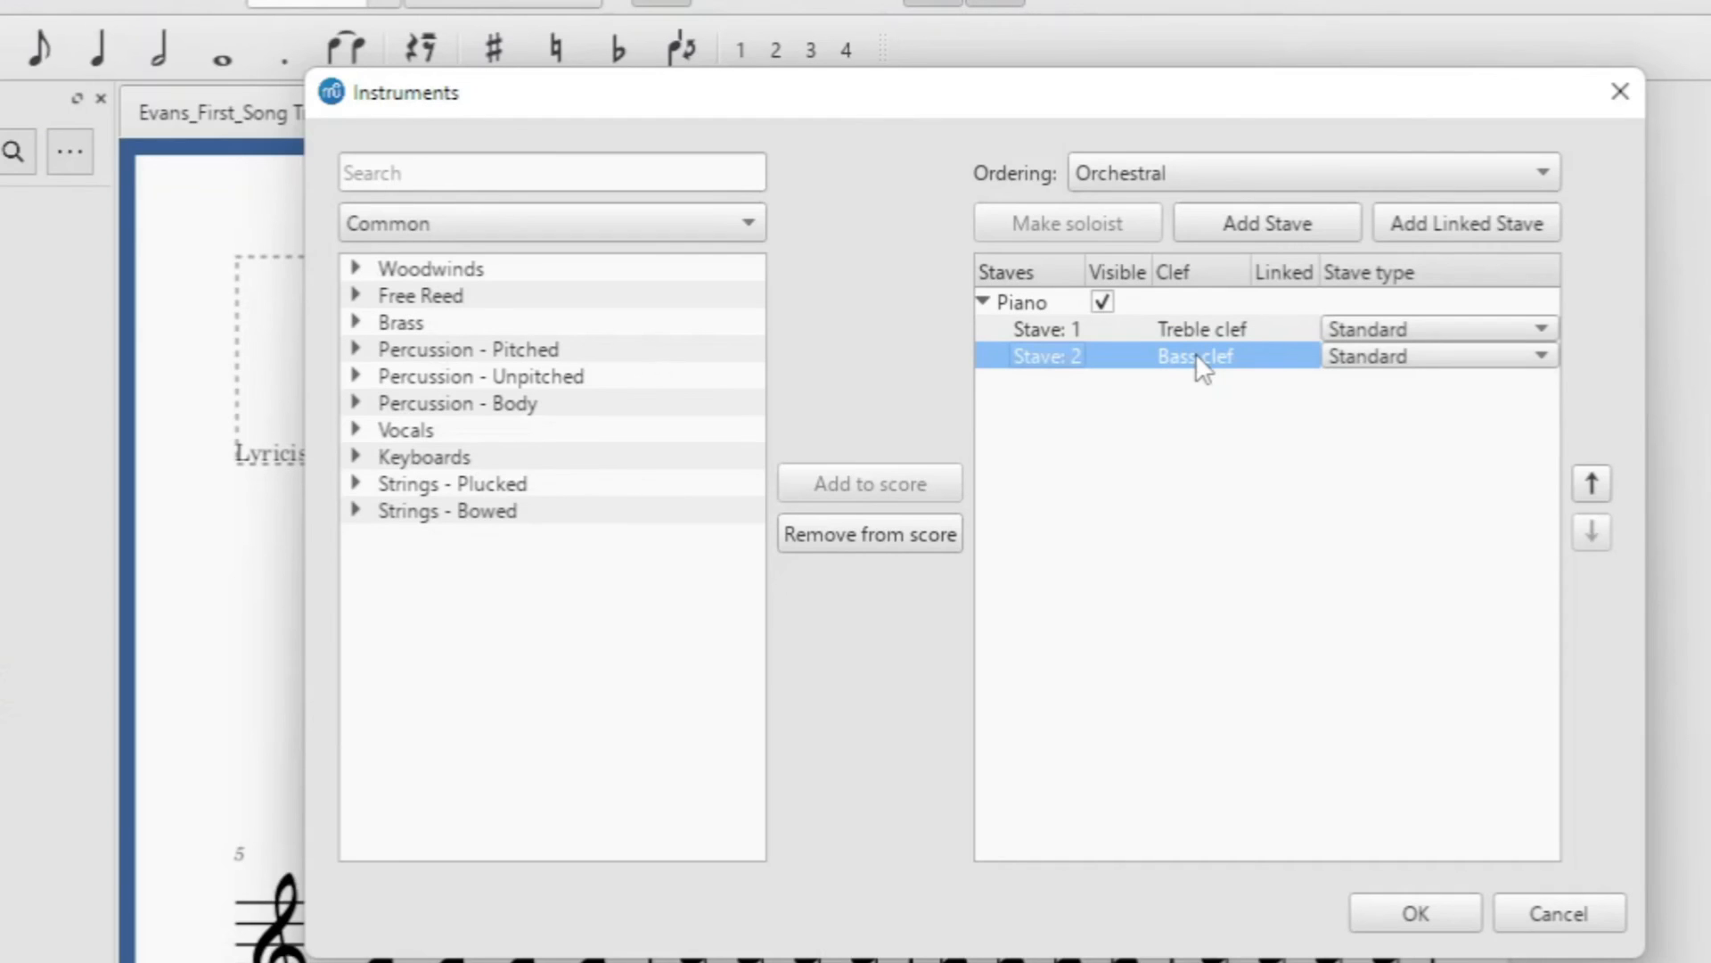
mouse_move(1387, 774)
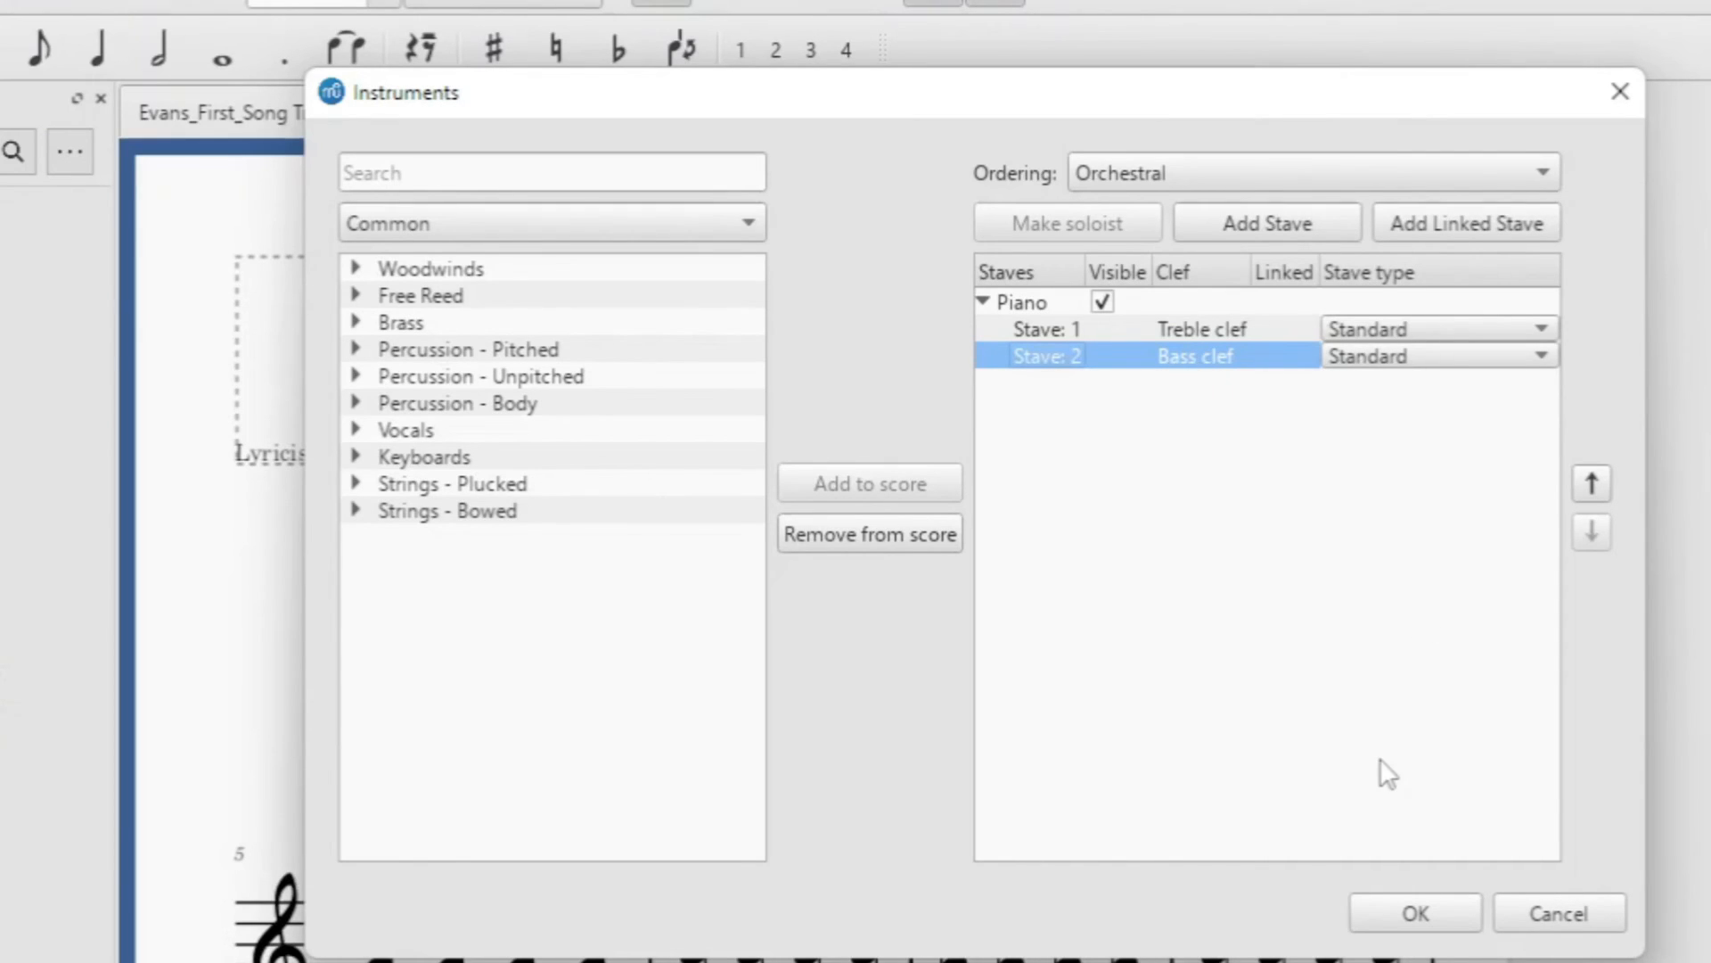
Confirm the Instruments dialog so the score shows a treble-over-bass grand staff
left_click(1414, 913)
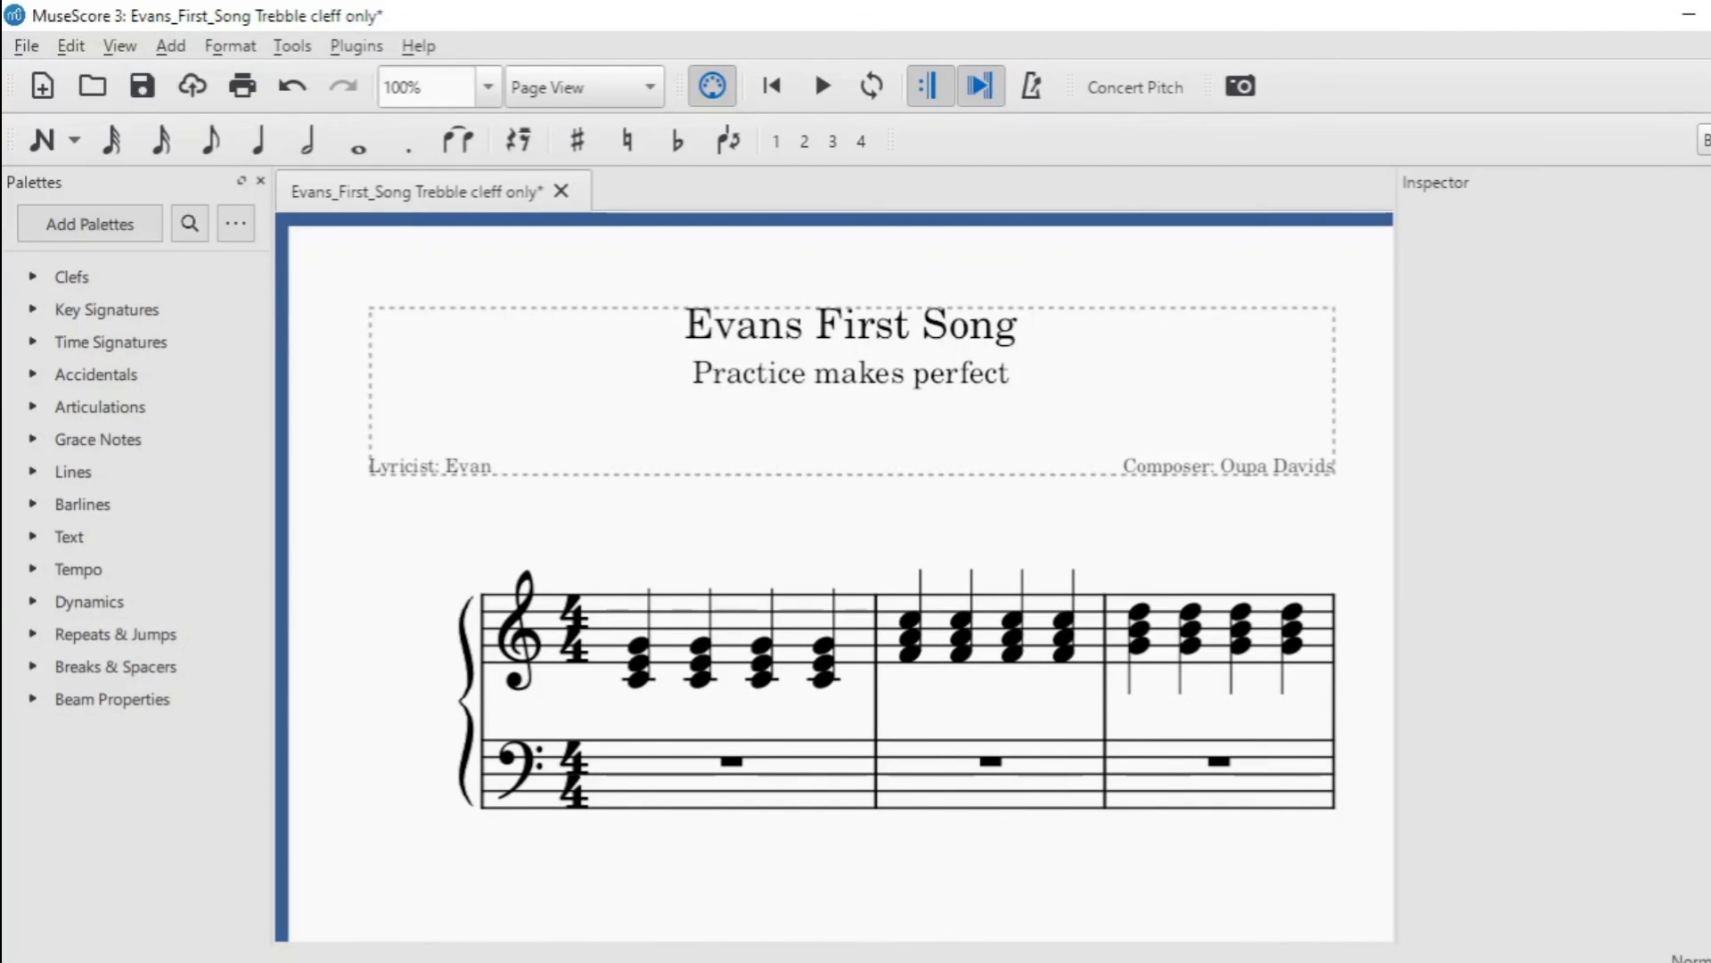
mouse_move(634, 818)
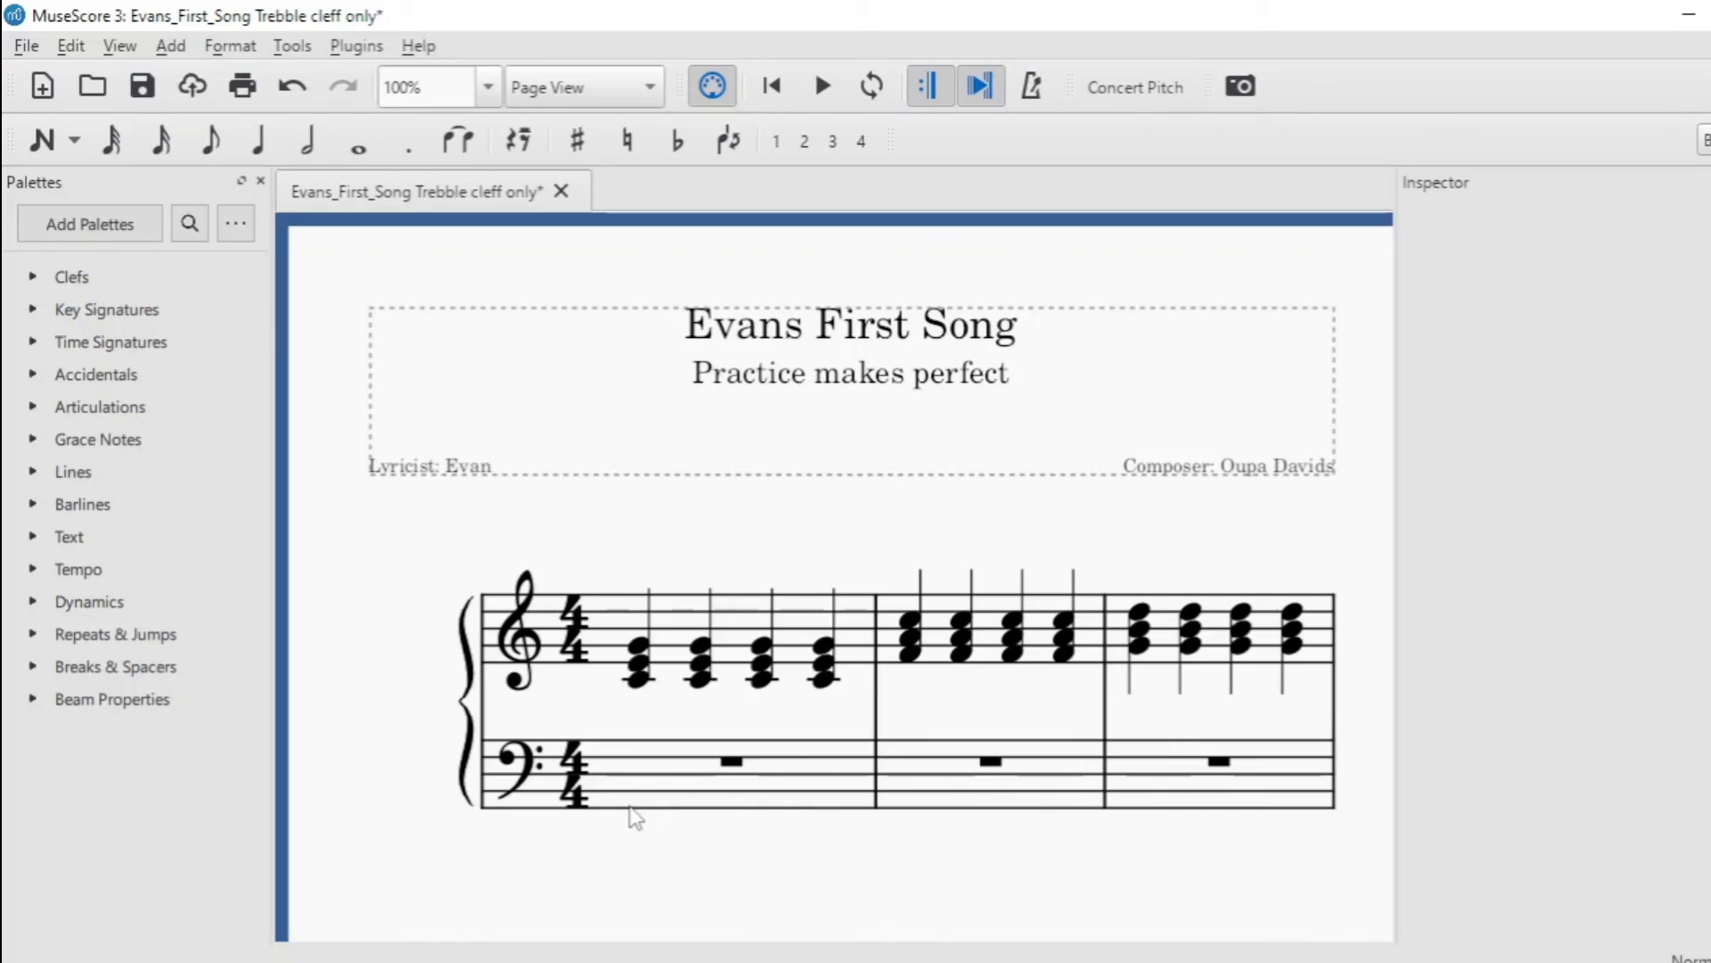